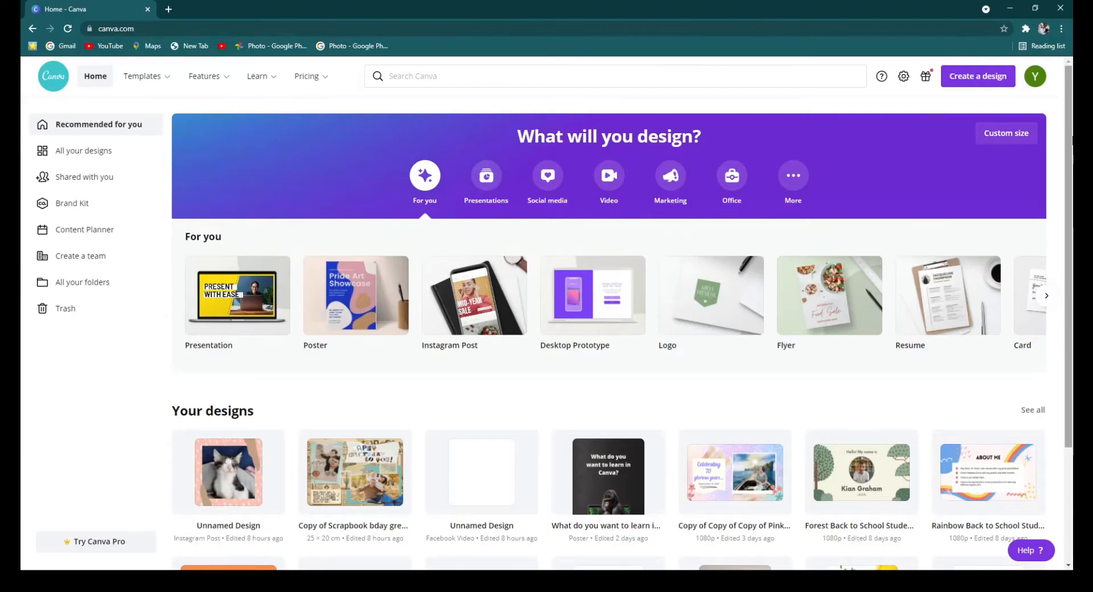
Search Canva templates for 'pet adoption' and scroll the results to the orange Adopt a Pet poster
{"action": "left_click", "coordinate": [115, 28]}
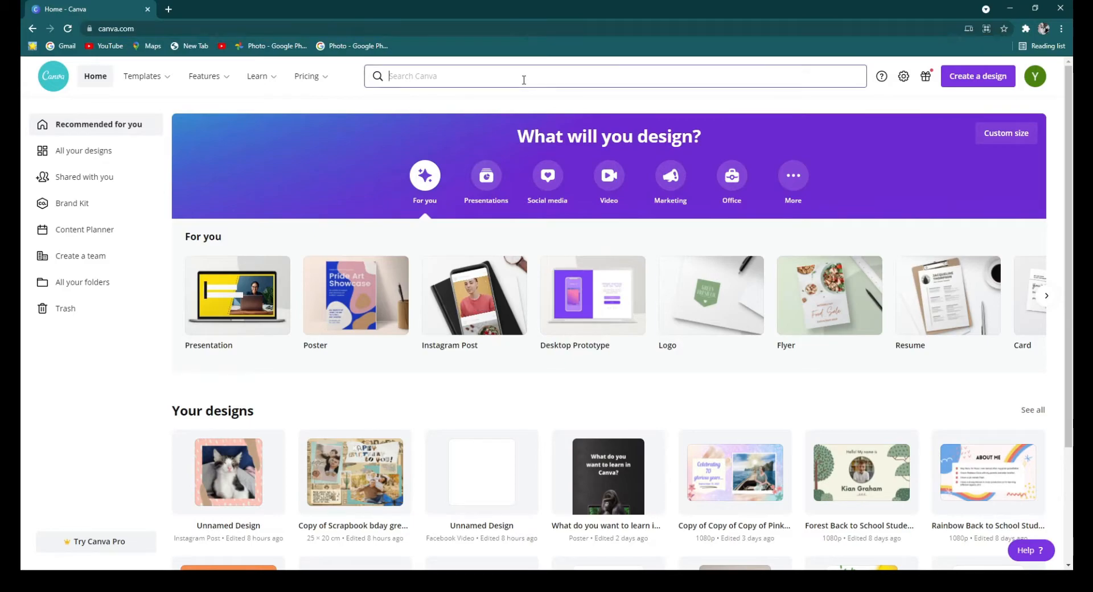
{"action": "type", "text": "pet"}
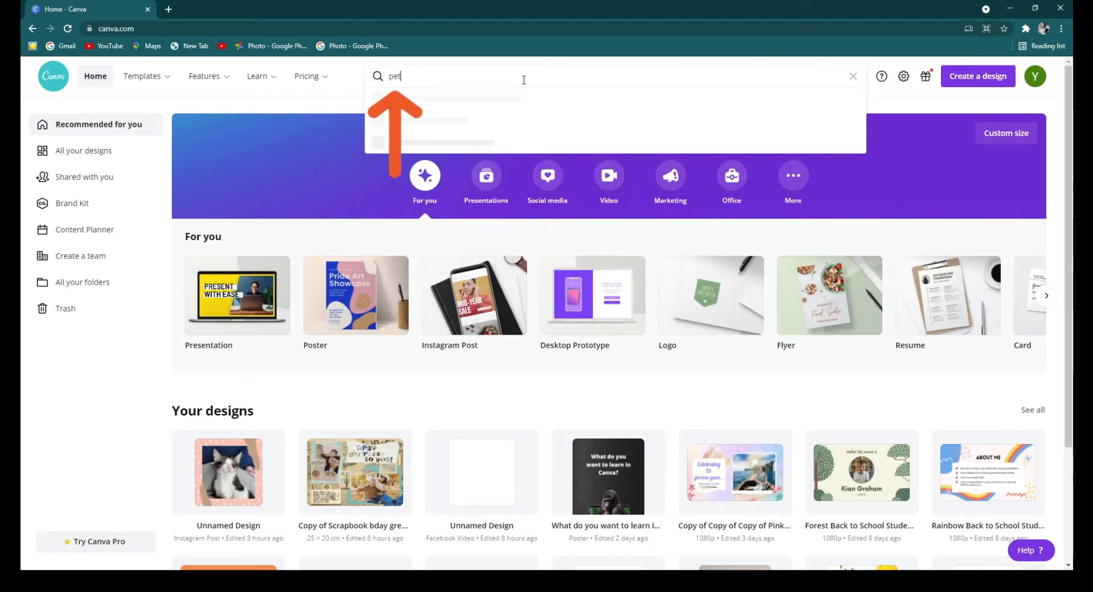
{"action": "left_click", "coordinate": [853, 77]}
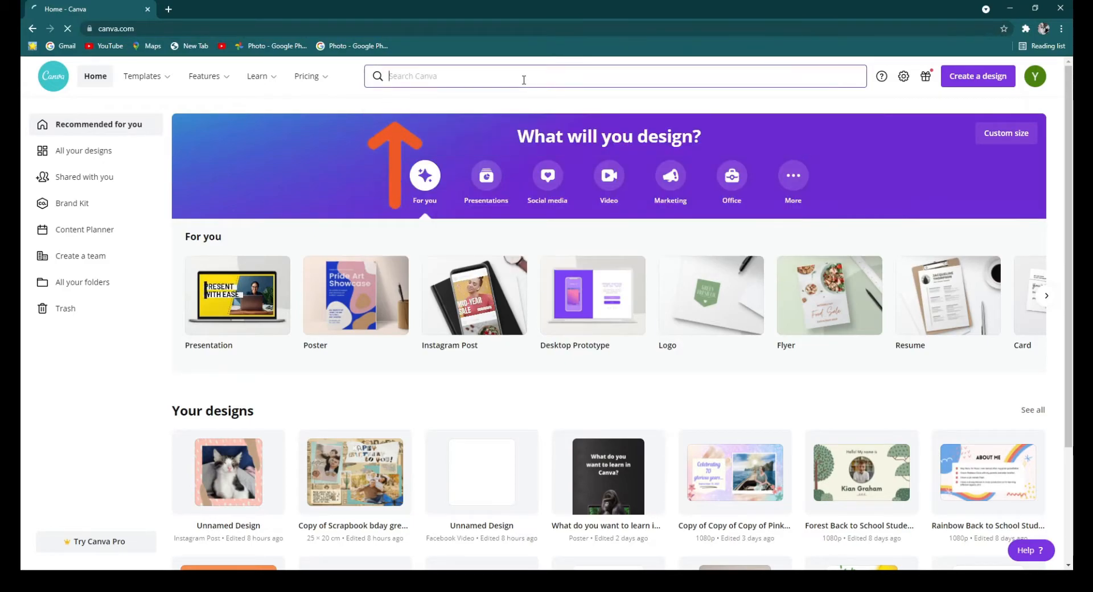
{"action": "type", "text": "pet adoption"}
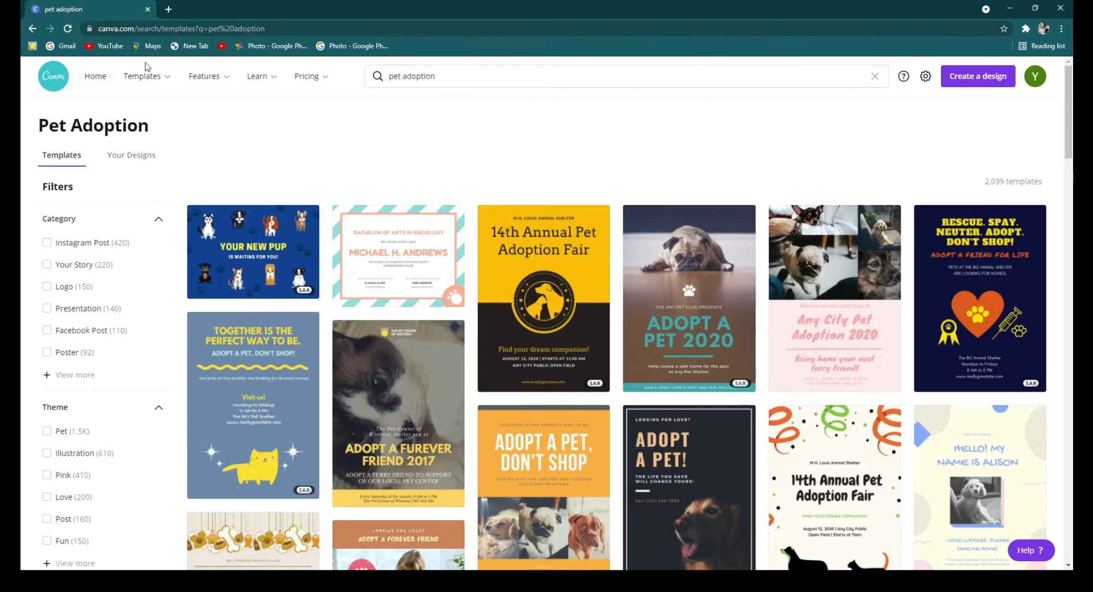
{"action": "scroll", "scroll_direction": "down", "scroll_amount": 3}
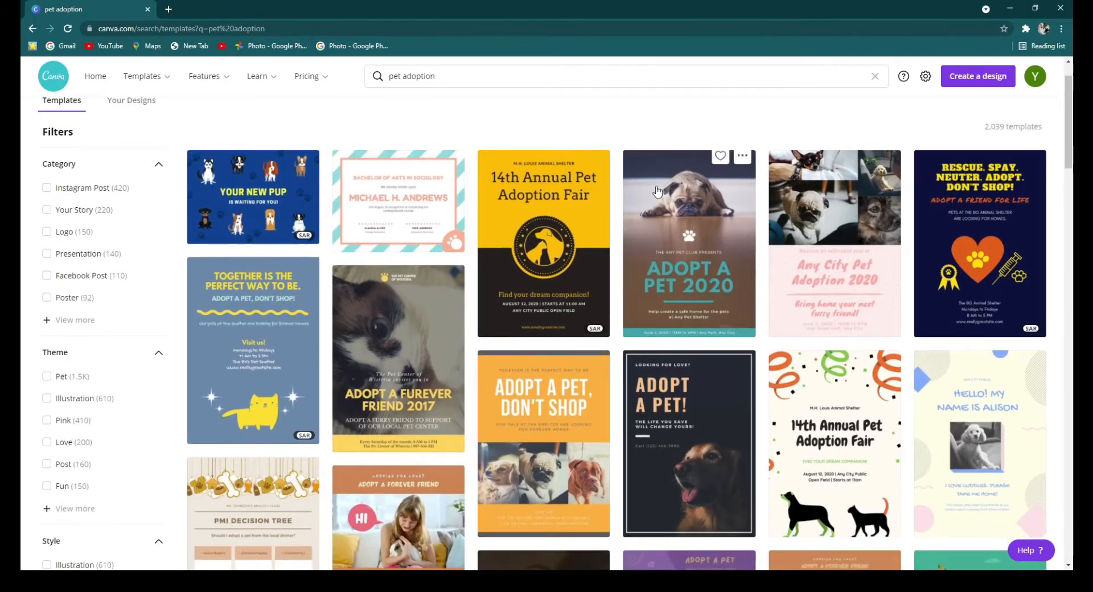
{"action": "scroll", "scroll_direction": "down", "scroll_amount": 3}
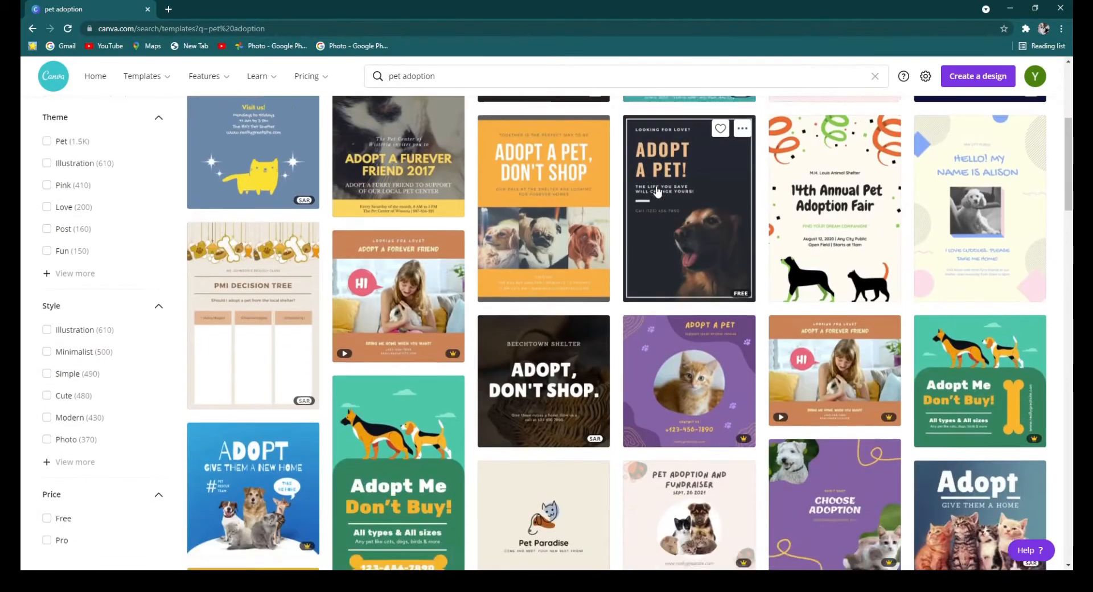
{"action": "scroll", "scroll_direction": "down", "scroll_amount": 3}
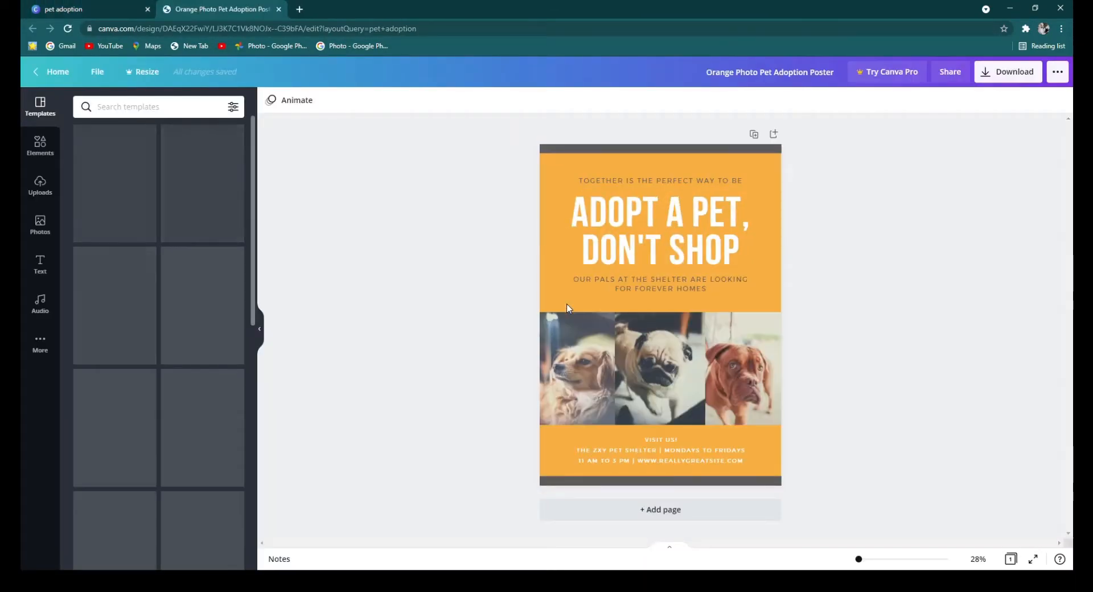
Rename the design from 'Orange Photo Pet Adoption Poster' to 'Dog Adoption'
{"action": "left_click", "coordinate": [40, 106]}
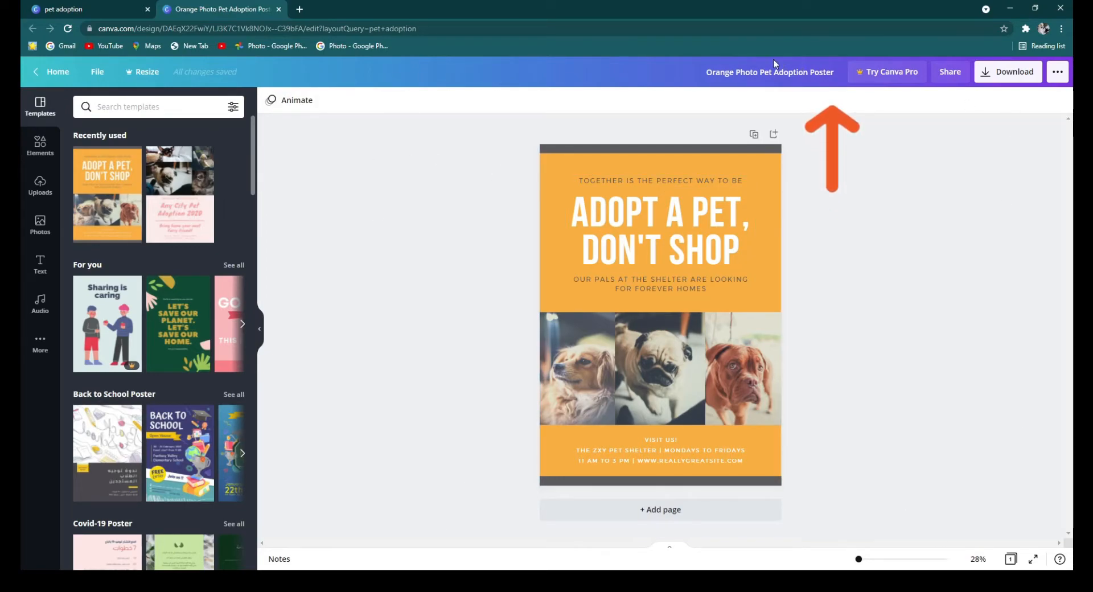
{"action": "mouse_move", "coordinate": [682, 78]}
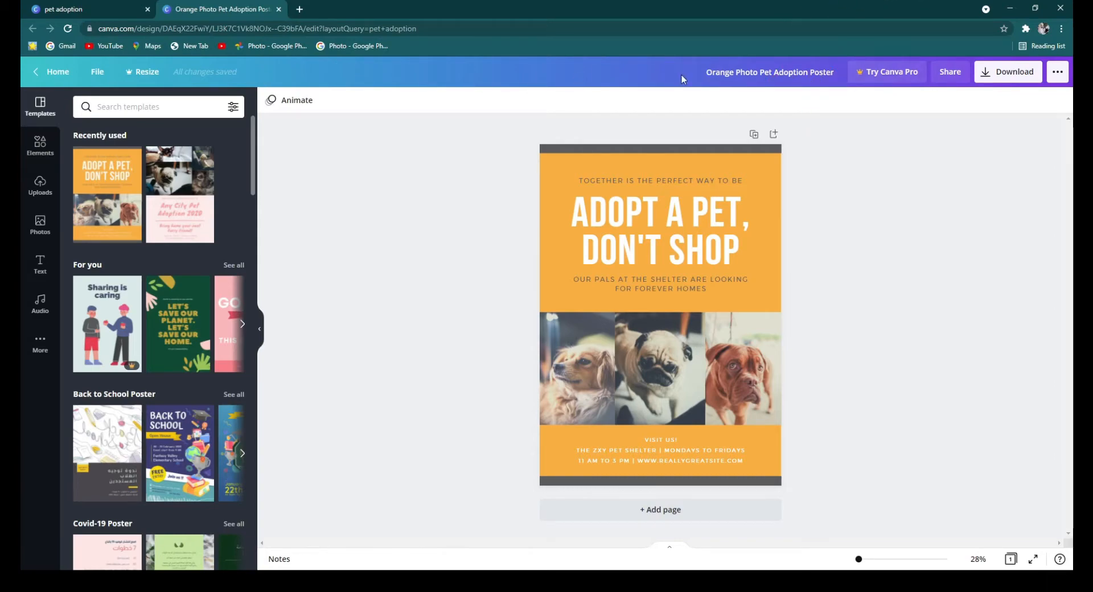
{"action": "left_click", "coordinate": [770, 72]}
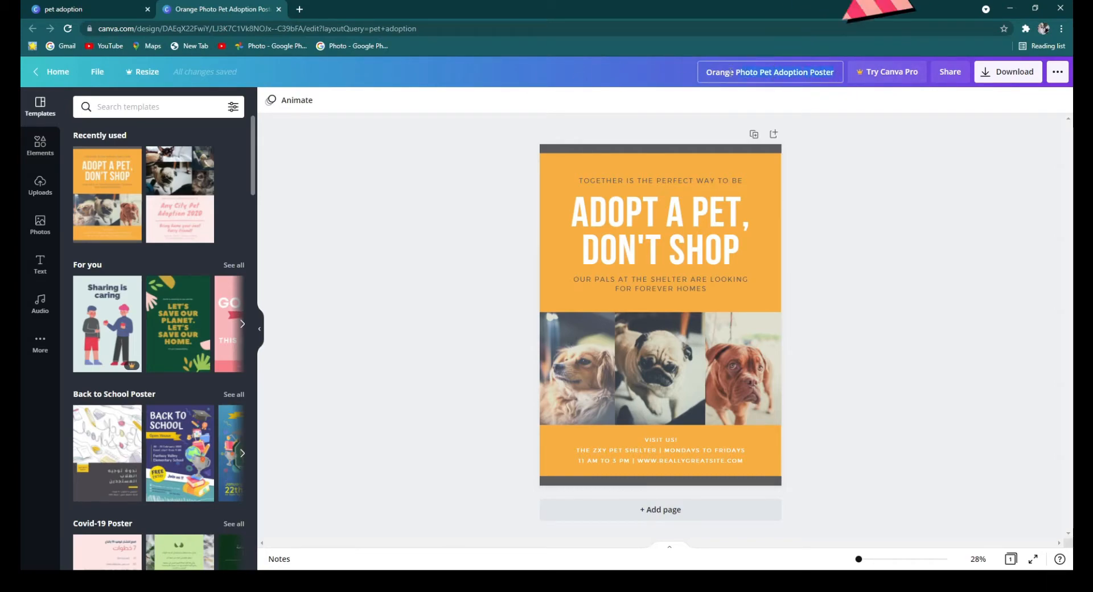
{"action": "left_click", "coordinate": [770, 72]}
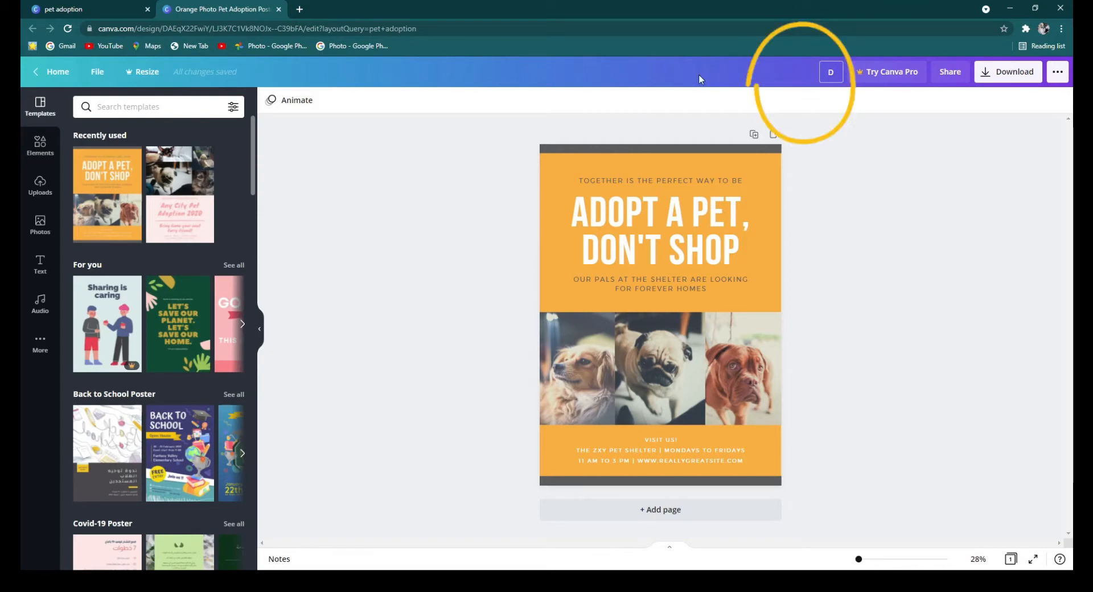
{"action": "type", "text": "Dog Ad"}
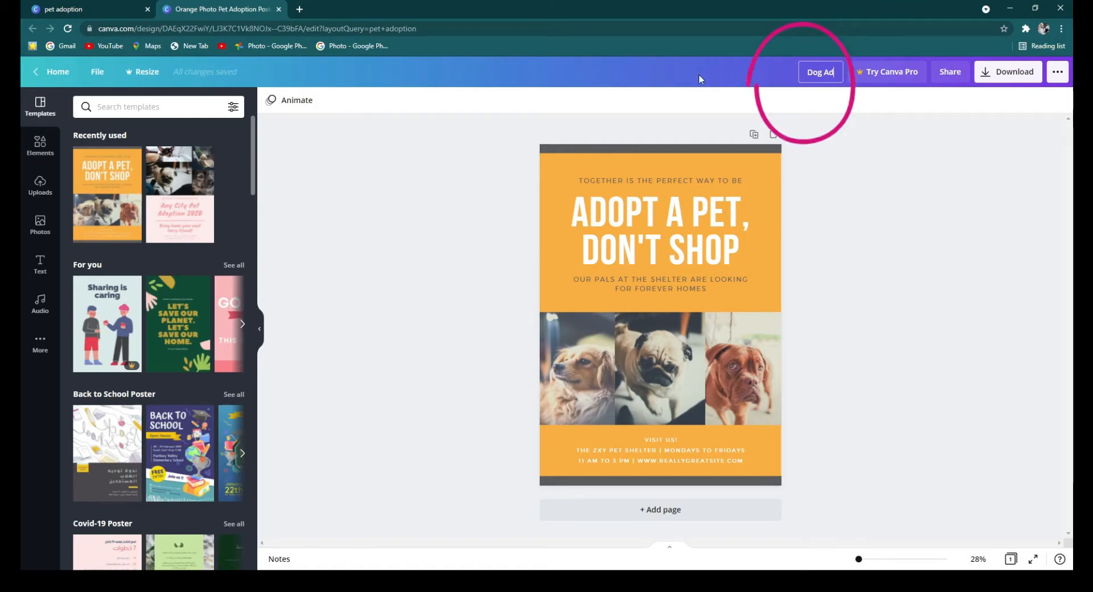
{"action": "type", "text": "option"}
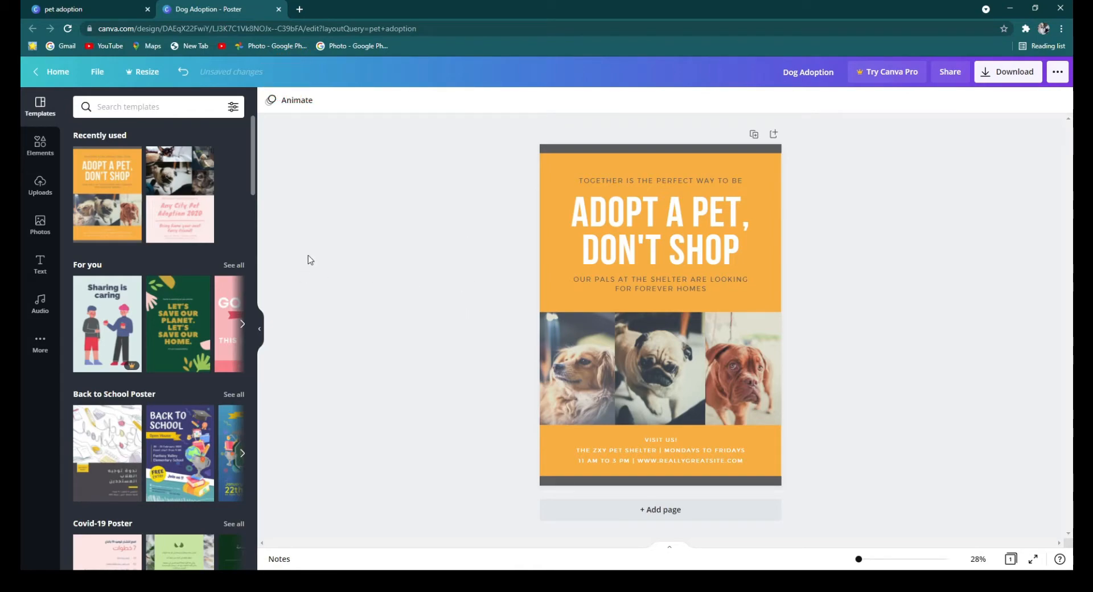
Search Elements for 'Background' and view its photo, graphic and audio results
{"action": "left_click", "coordinate": [97, 71]}
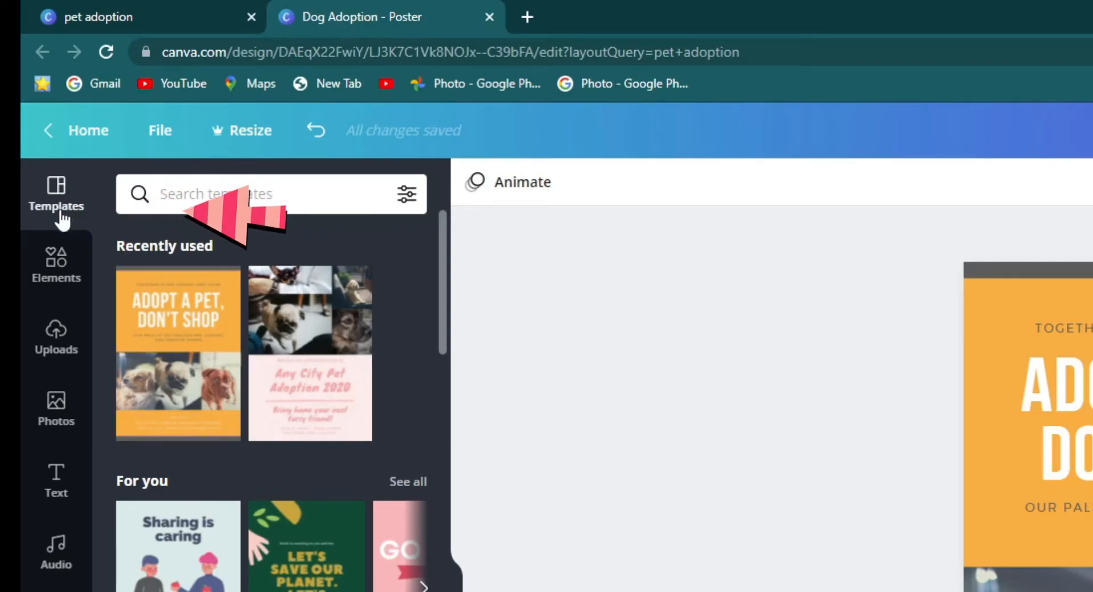
{"action": "scroll", "scroll_direction": "down", "scroll_amount": 3}
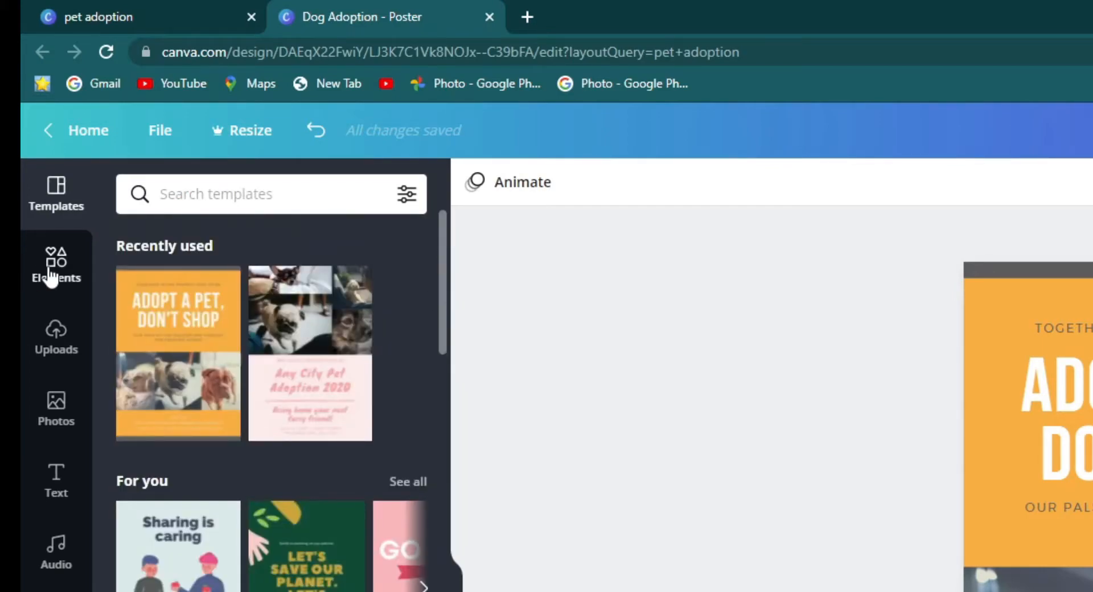
{"action": "left_click", "coordinate": [56, 267]}
{"action": "type", "text": "Background"}
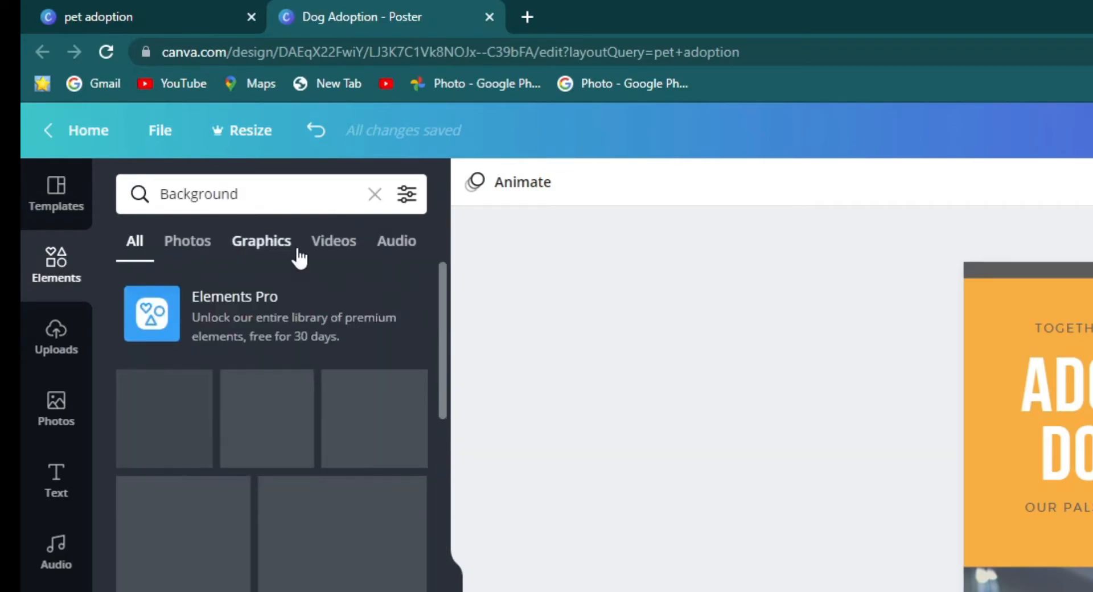
{"action": "left_click", "coordinate": [186, 241]}
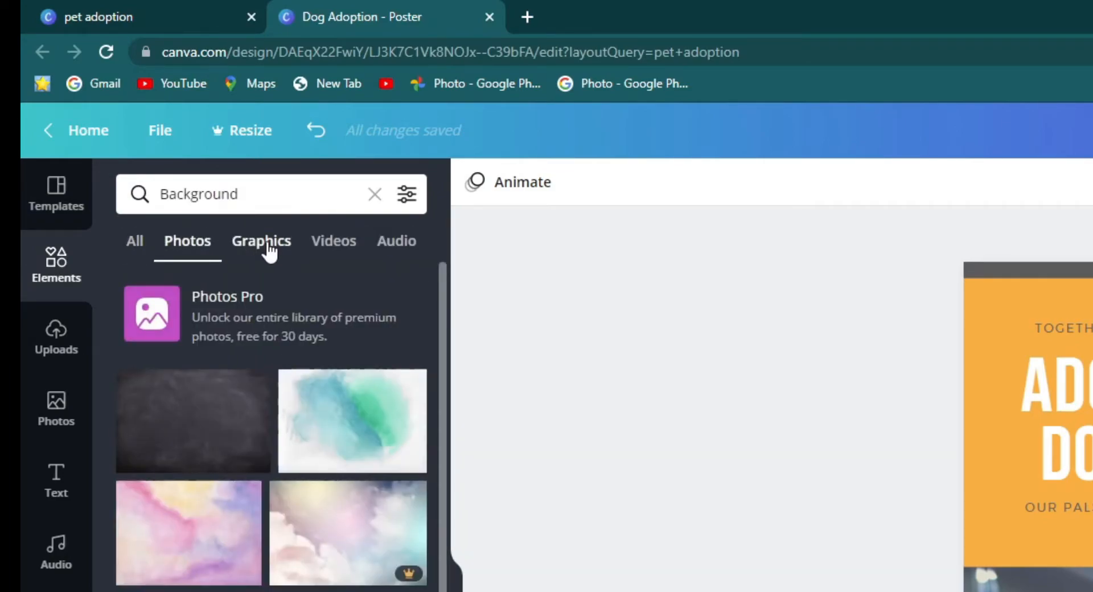
{"action": "left_click", "coordinate": [261, 240]}
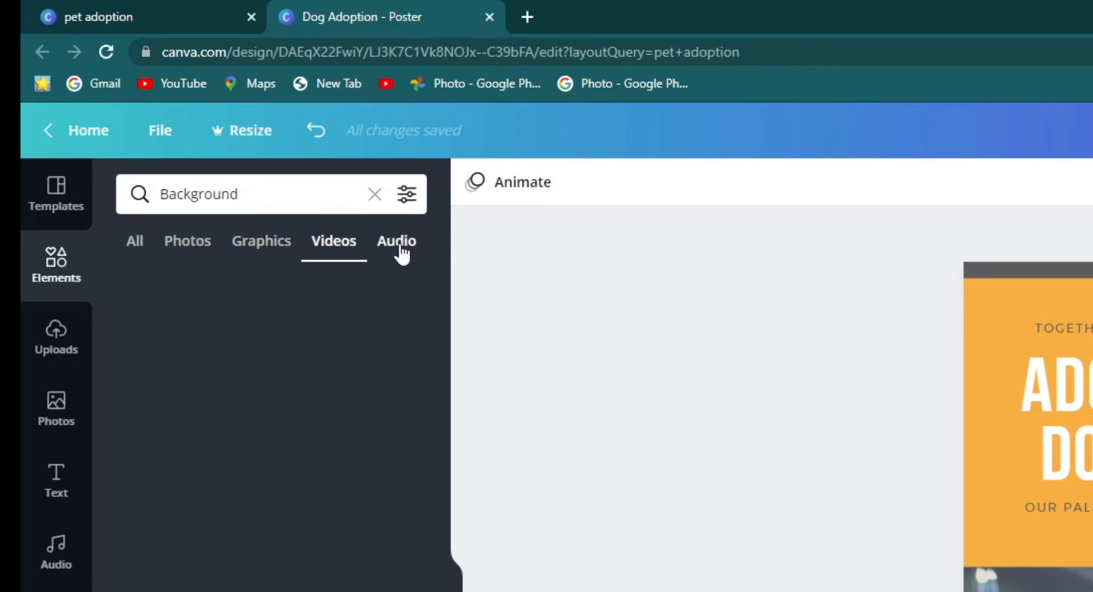
{"action": "left_click", "coordinate": [396, 241]}
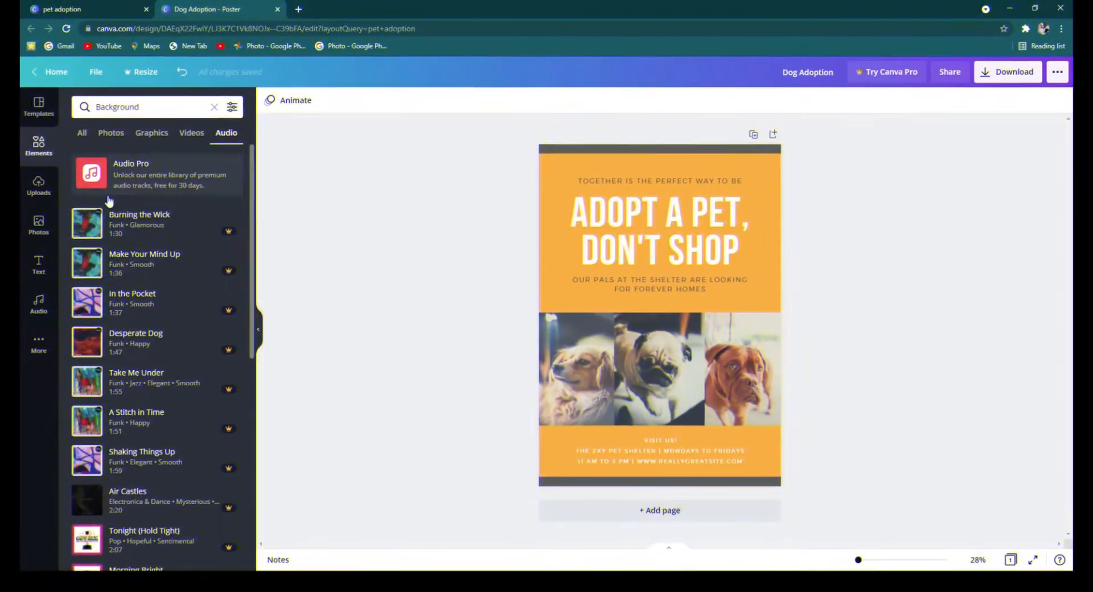
Review the uploaded images, videos and audio in Uploads
{"action": "left_click", "coordinate": [40, 185]}
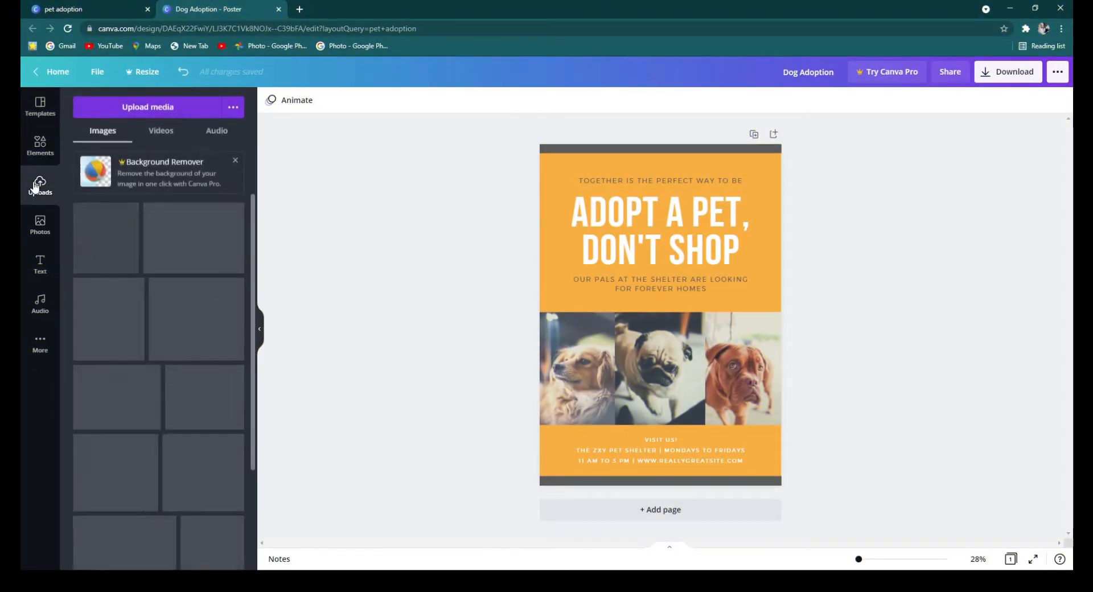
{"action": "left_click", "coordinate": [40, 185]}
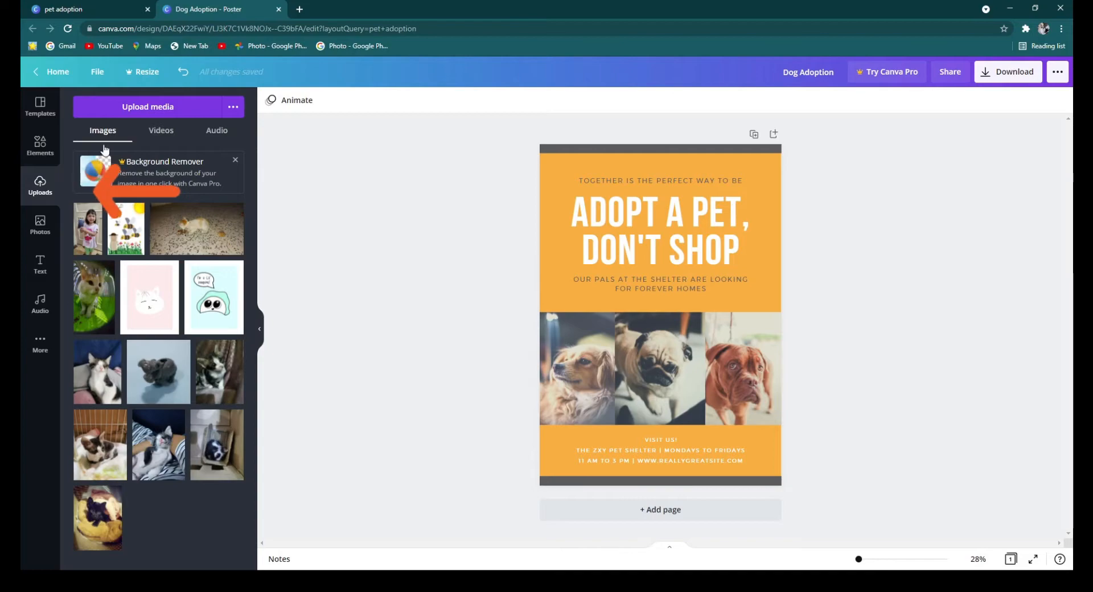
{"action": "left_click", "coordinate": [161, 130]}
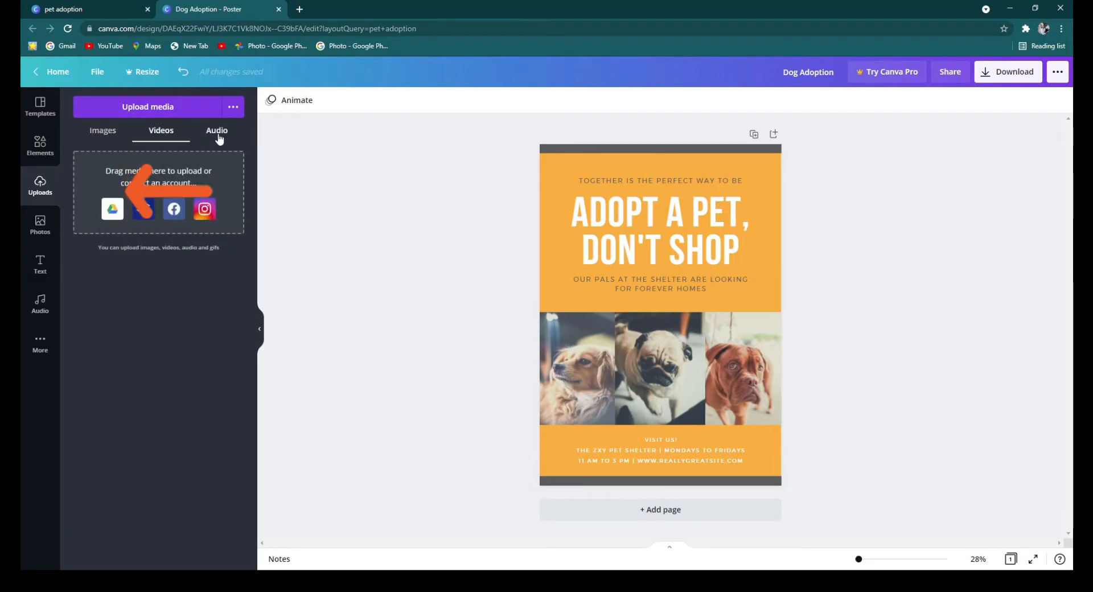
{"action": "left_click", "coordinate": [217, 131]}
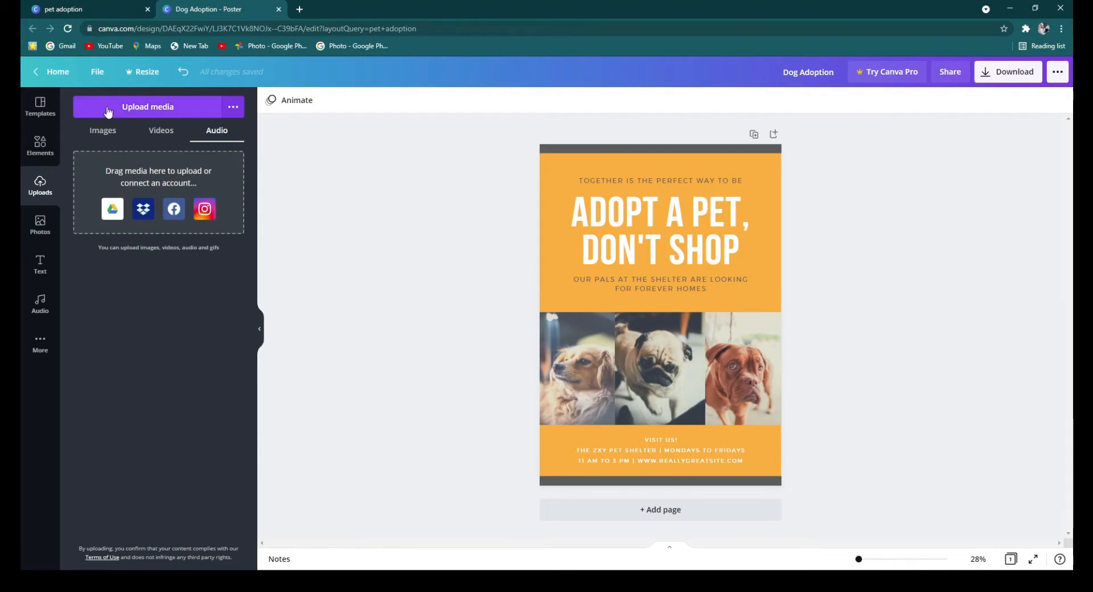
Browse the stock photo library
{"action": "left_click", "coordinate": [40, 226]}
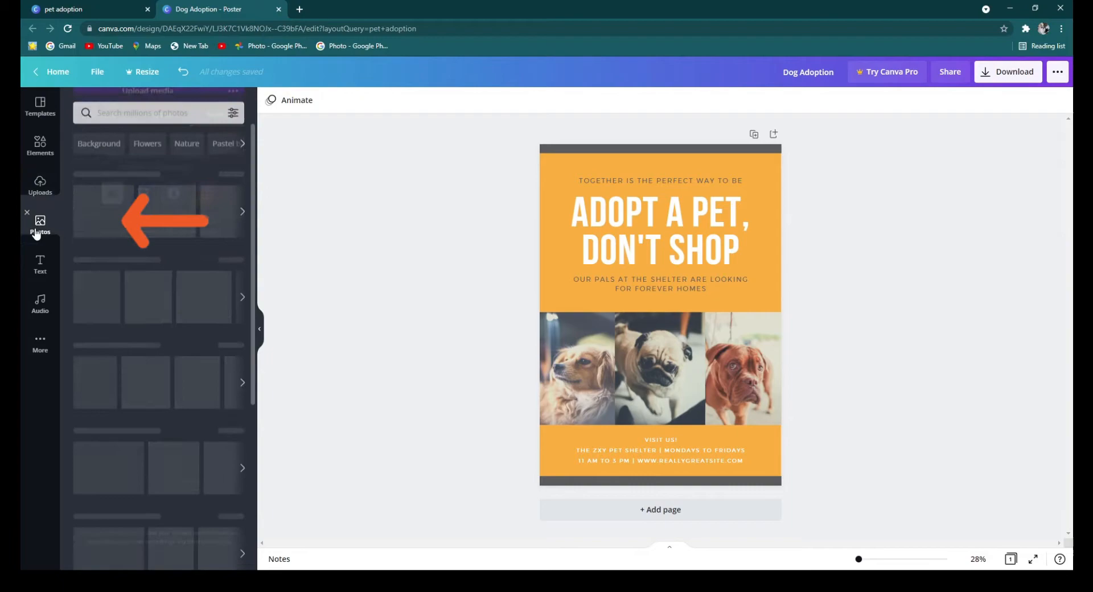
{"action": "scroll", "scroll_direction": "down", "scroll_amount": 3}
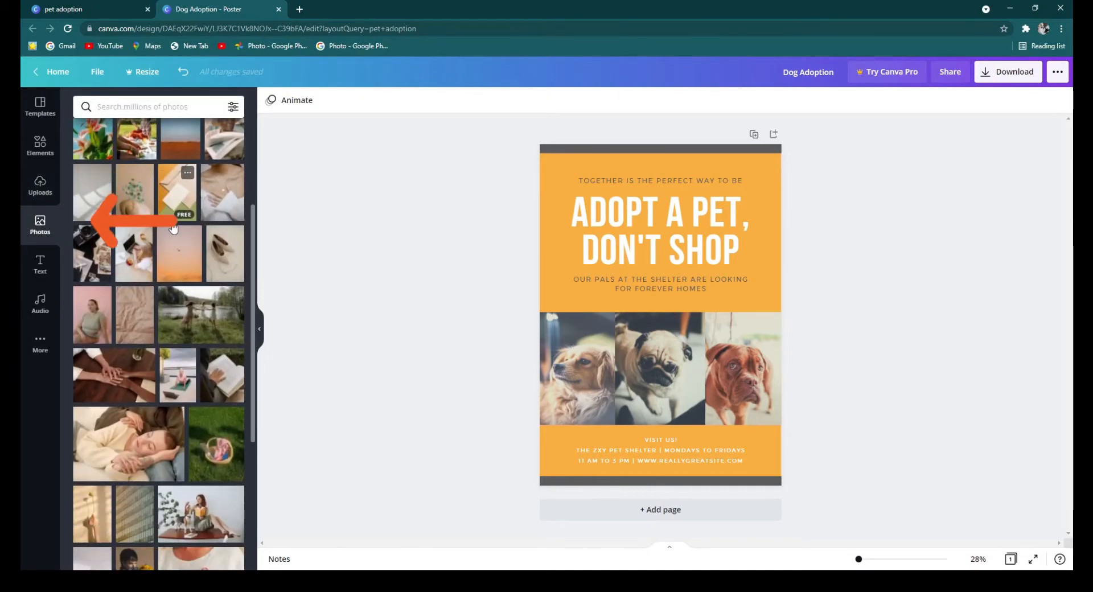
{"action": "scroll", "scroll_direction": "down", "scroll_amount": 3}
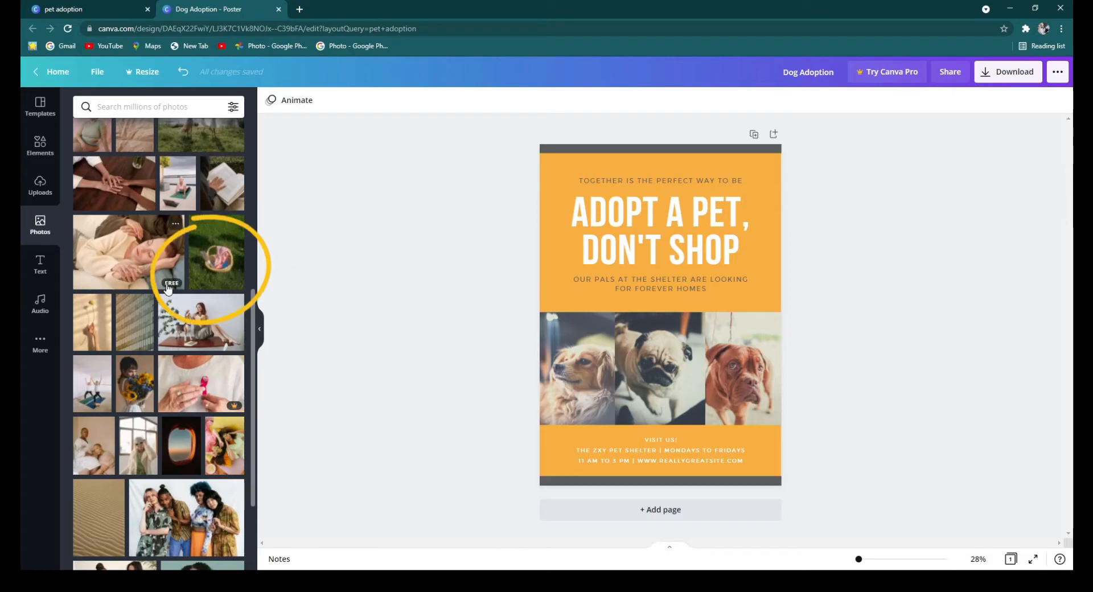
{"action": "mouse_move", "coordinate": [40, 265]}
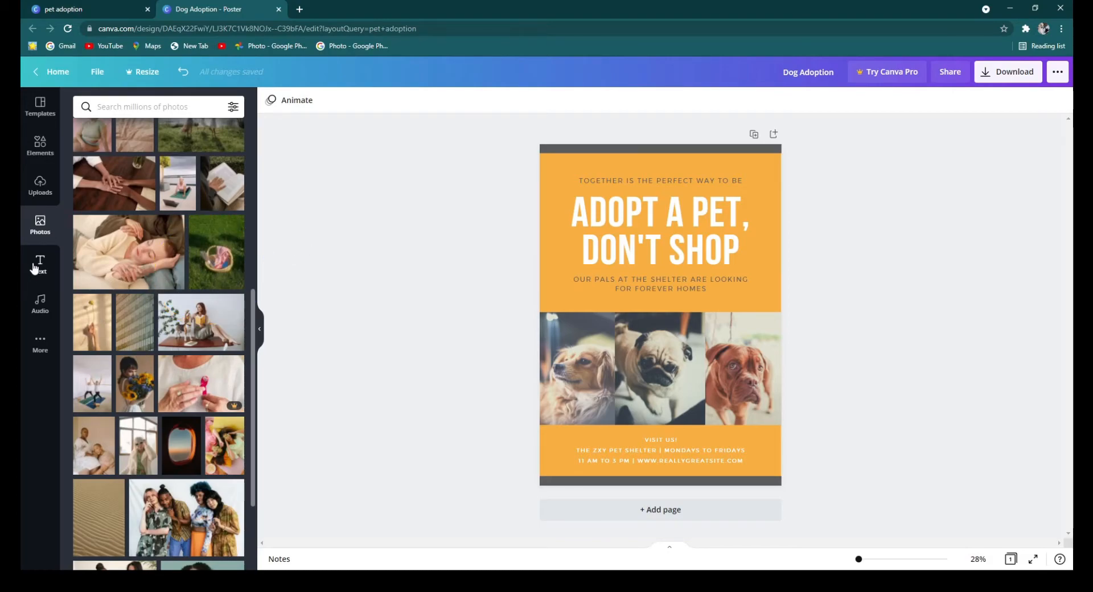
Browse the Text panel's font combinations
{"action": "left_click", "coordinate": [40, 265]}
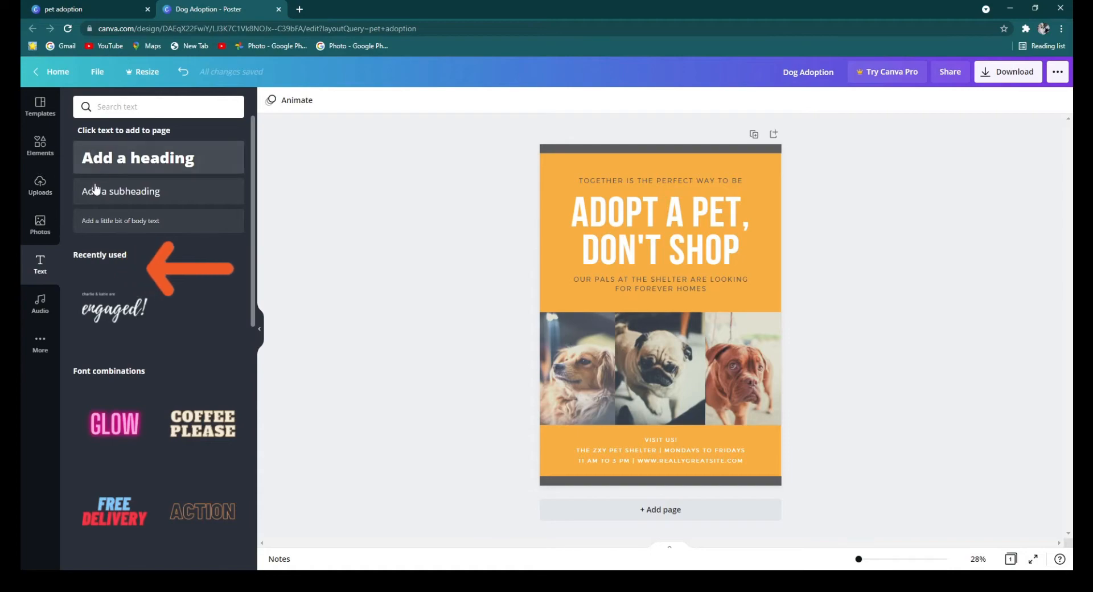
{"action": "mouse_move", "coordinate": [121, 220]}
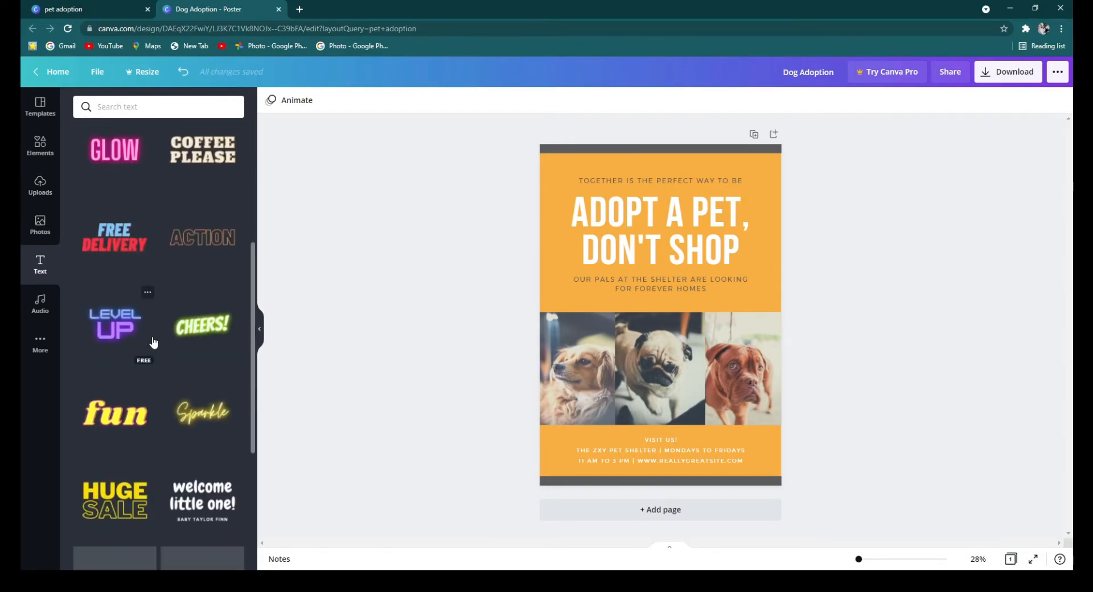
{"action": "scroll", "scroll_direction": "down", "scroll_amount": 3}
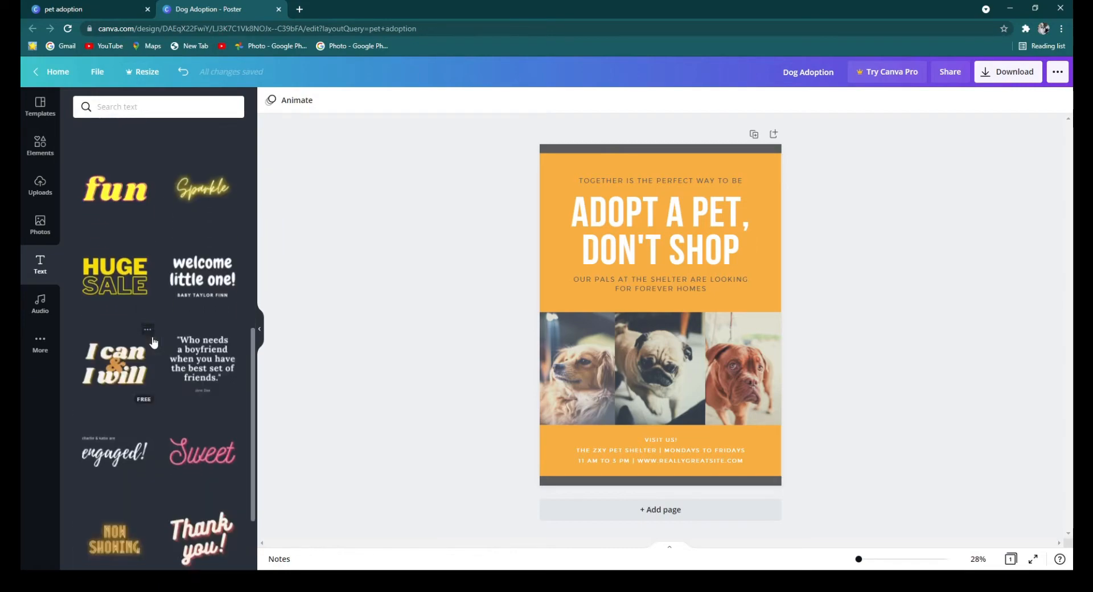
{"action": "scroll", "scroll_direction": "down", "scroll_amount": 3}
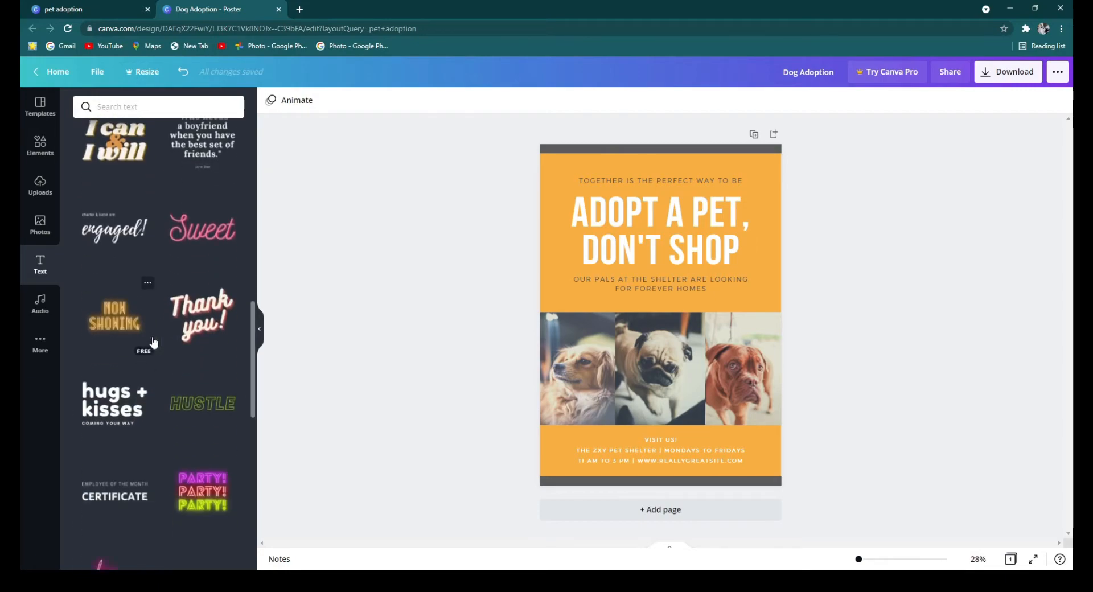
{"action": "scroll", "scroll_direction": "down", "scroll_amount": 3}
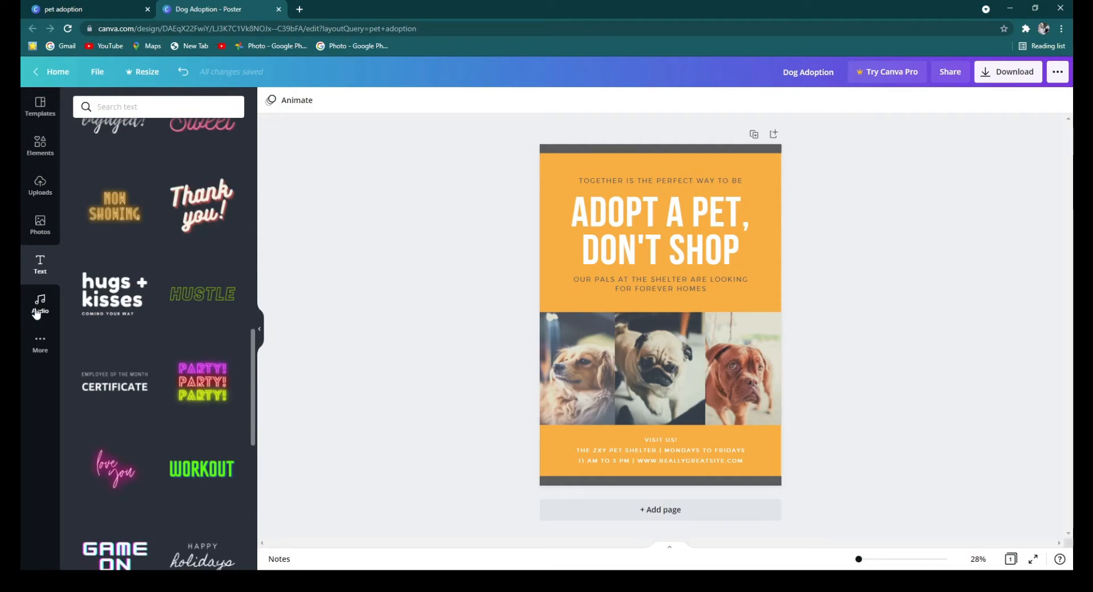
Look through the audio library, then return to your own uploaded media
{"action": "left_click", "coordinate": [40, 304]}
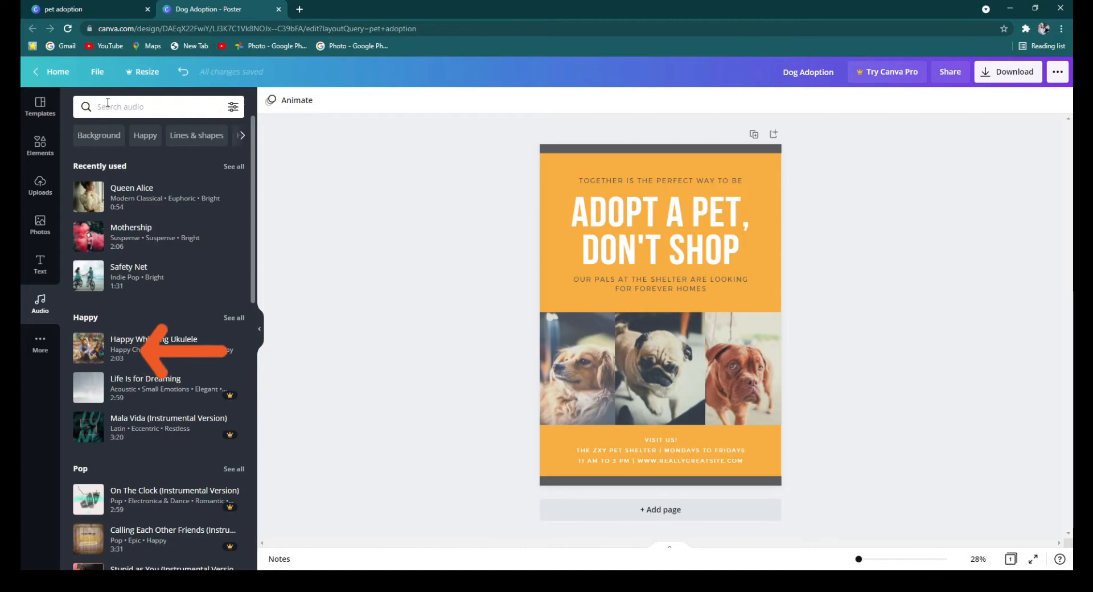
{"action": "left_click", "coordinate": [40, 186]}
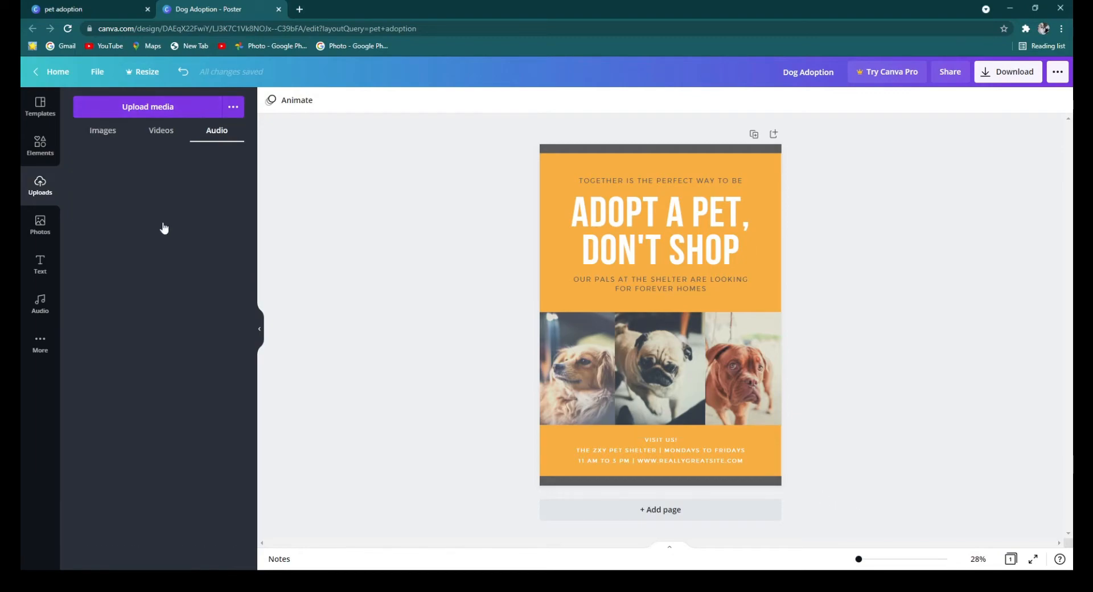
Show your uploaded images to place your own dog photos in the left and middle frames
{"action": "left_click", "coordinate": [102, 131]}
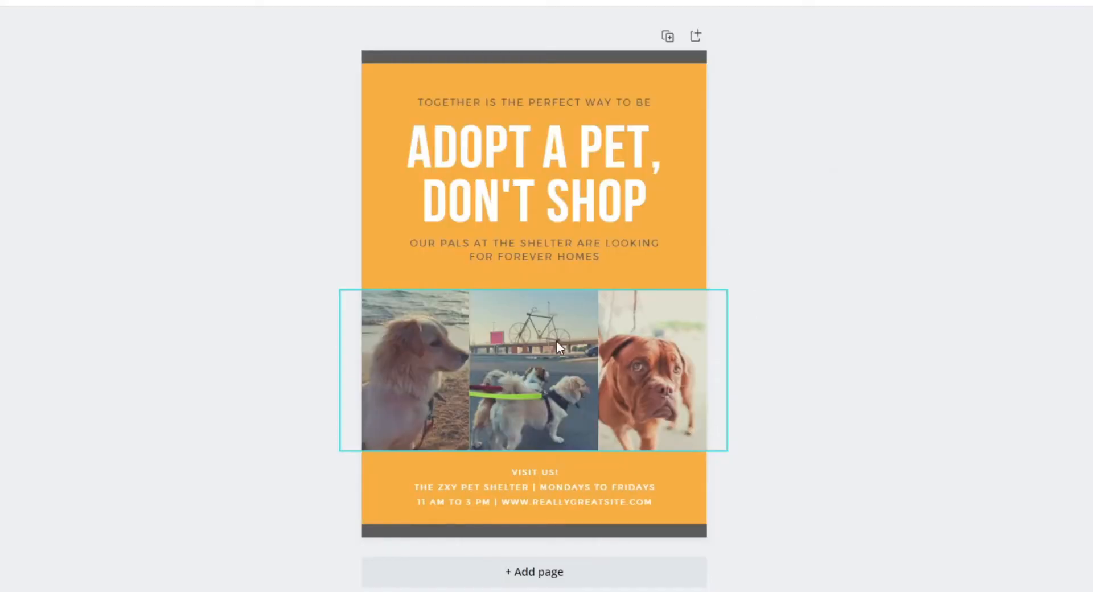
Delete the right-hand dog photo via its context menu, leaving the frame empty
{"action": "right_click", "coordinate": [557, 347]}
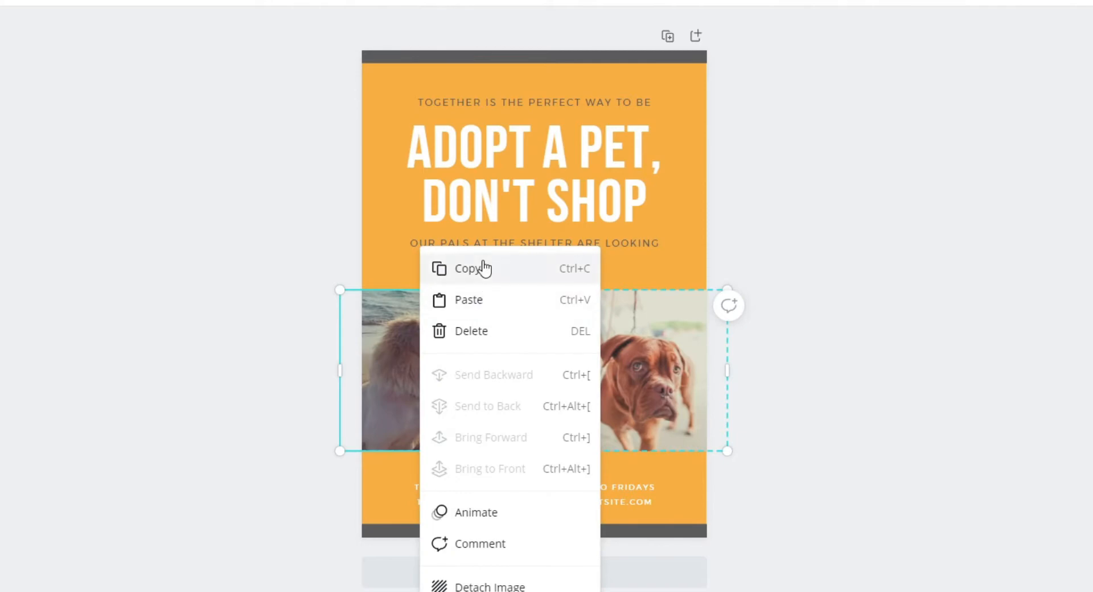
{"action": "mouse_move", "coordinate": [486, 341]}
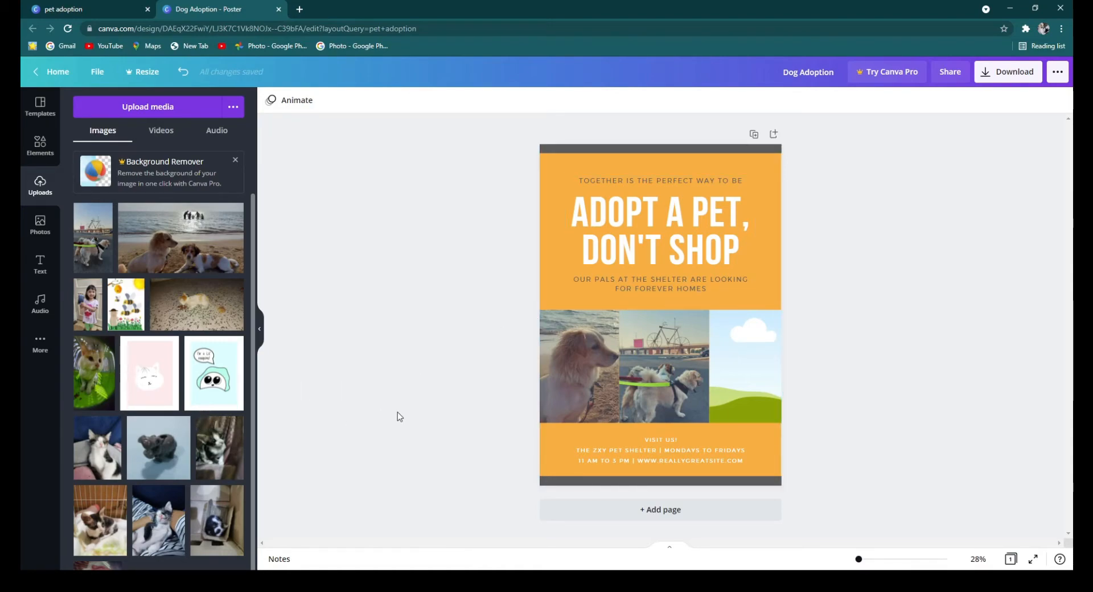
{"action": "mouse_move", "coordinate": [125, 524]}
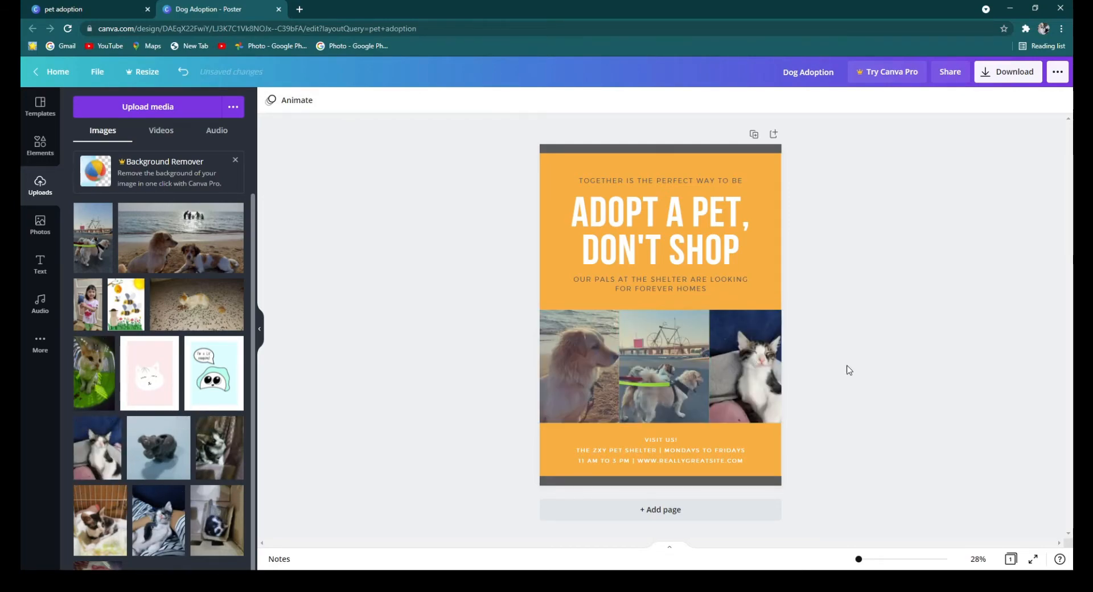
Select the photo grid and enter crop mode on the new cat photo
{"action": "left_click", "coordinate": [659, 366]}
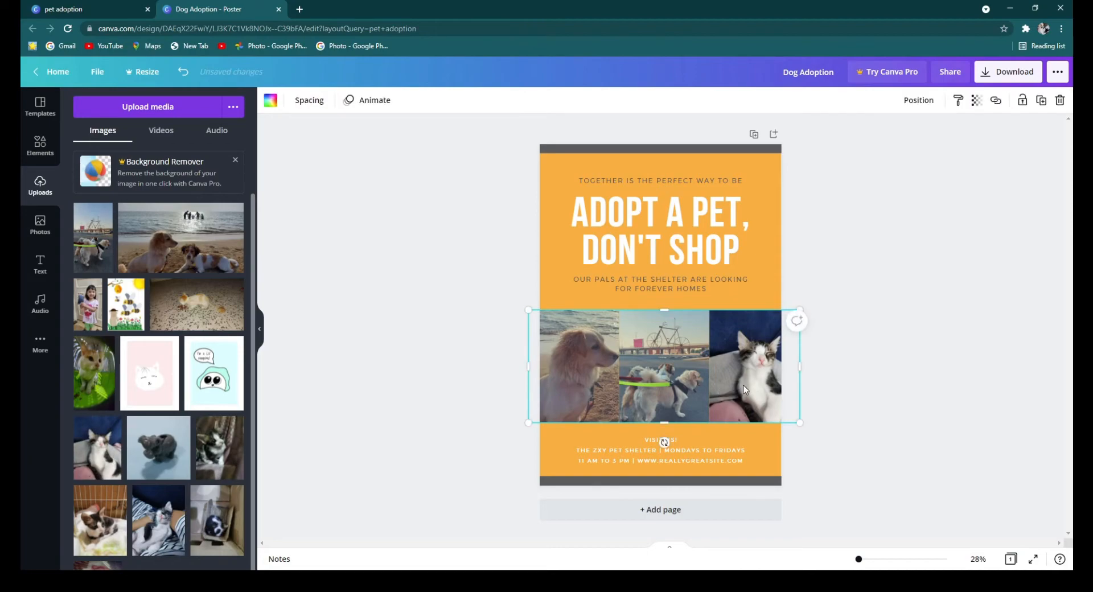
{"action": "double_click", "coordinate": [745, 366]}
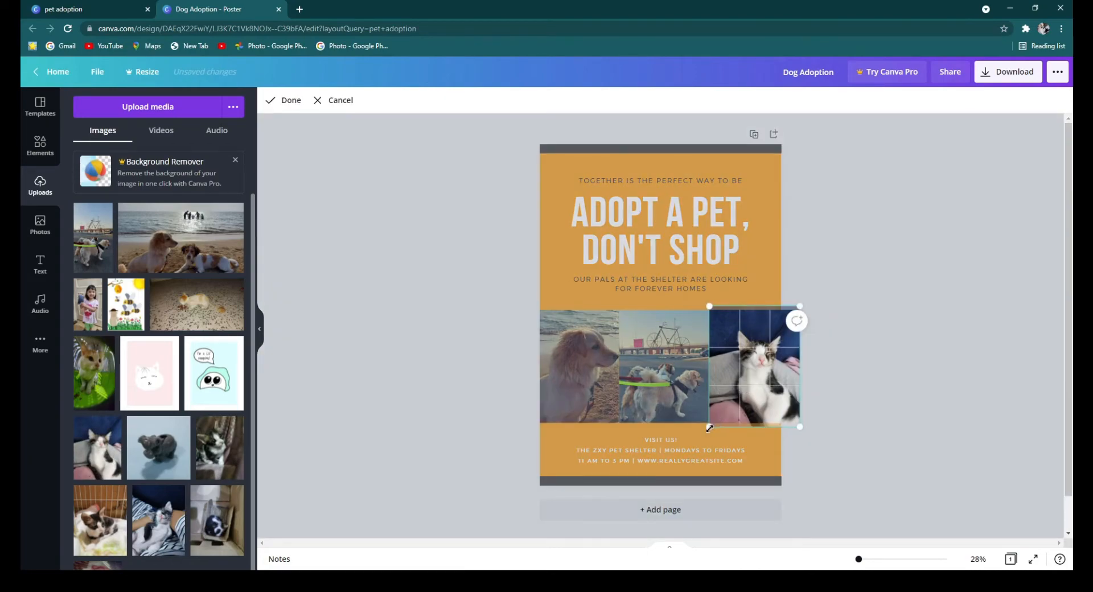
Confirm the cat photo's position and change the subheading to 'Jeddah Pet Adoption'
{"action": "left_click", "coordinate": [291, 100]}
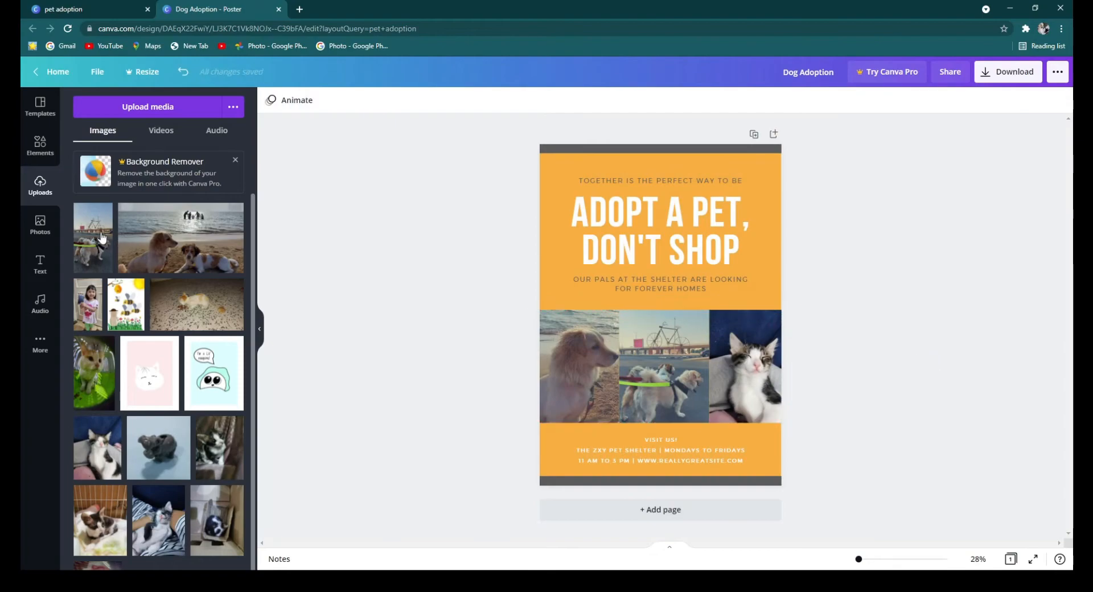
{"action": "left_click", "coordinate": [660, 230]}
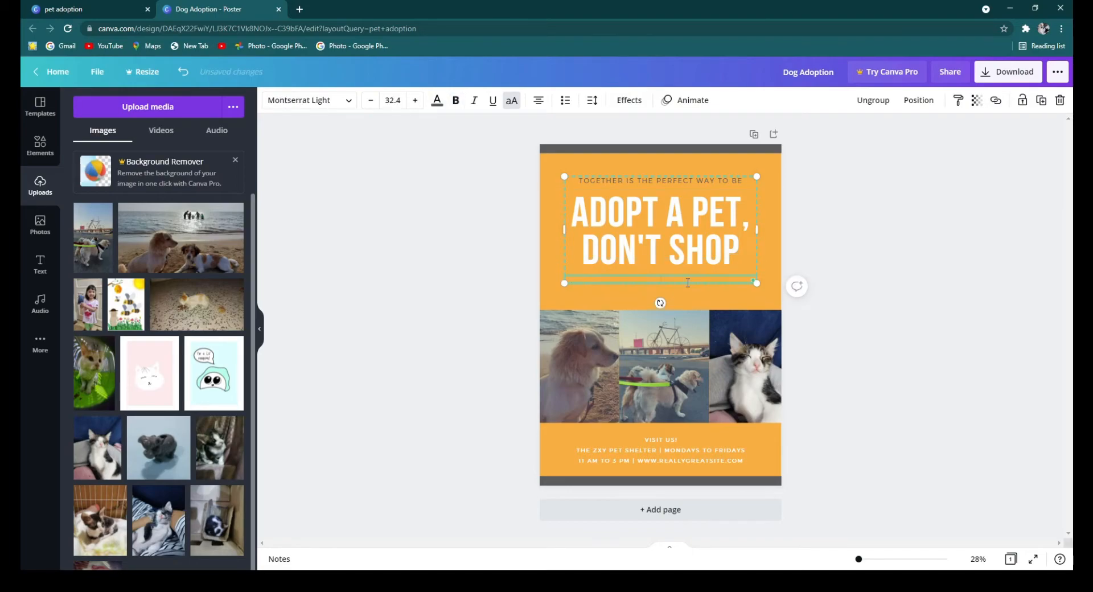
{"action": "type", "text": "JEDDAH PET AD"}
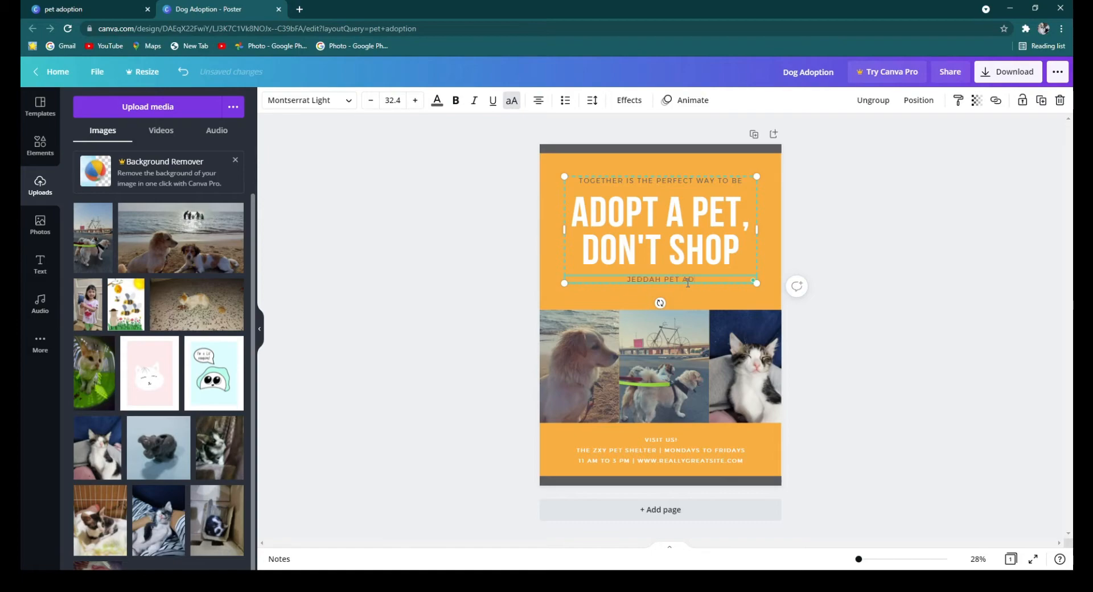
{"action": "left_click", "coordinate": [659, 450]}
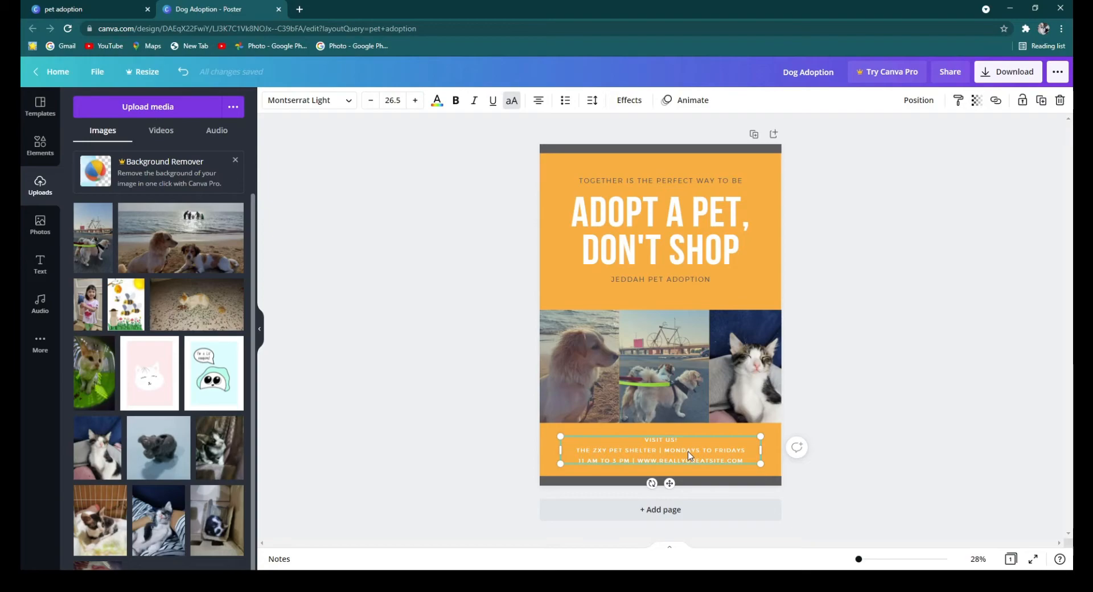
{"action": "left_click", "coordinate": [659, 230]}
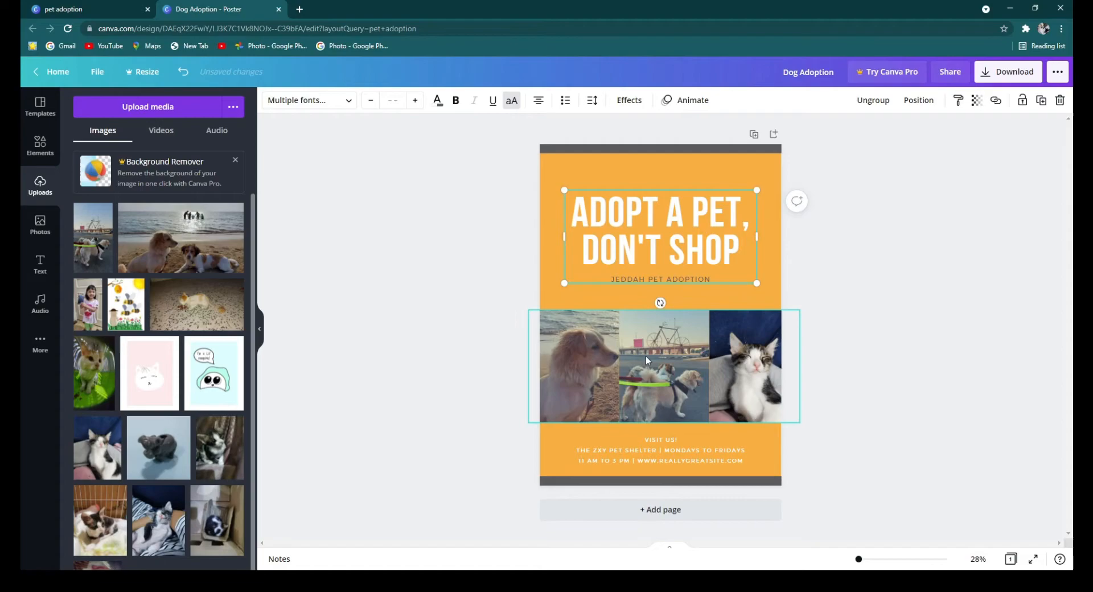
{"action": "left_click", "coordinate": [659, 233]}
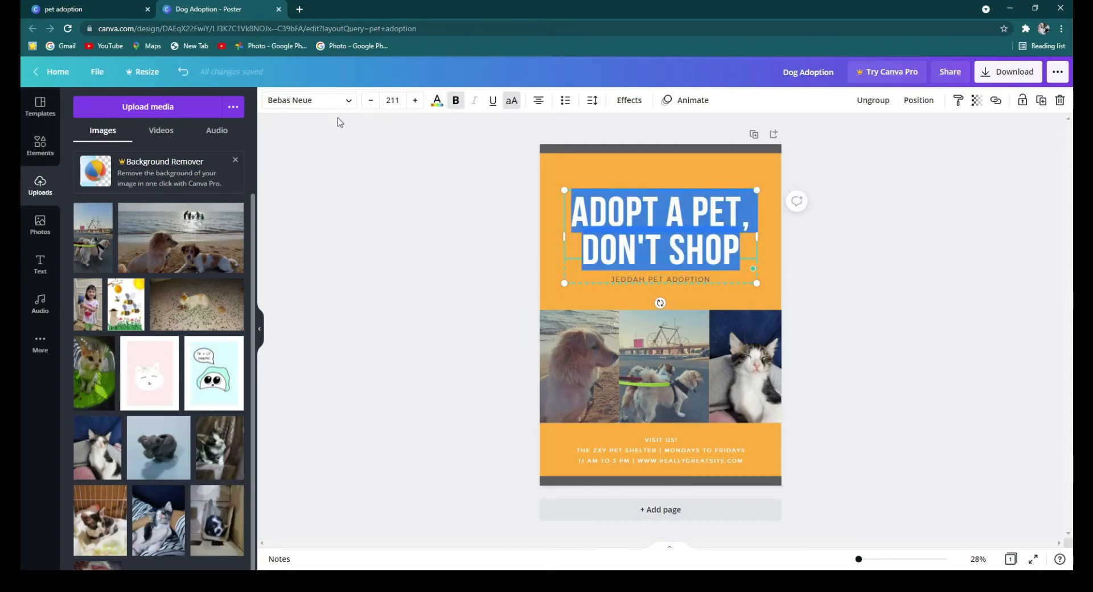
{"action": "left_click", "coordinate": [307, 100]}
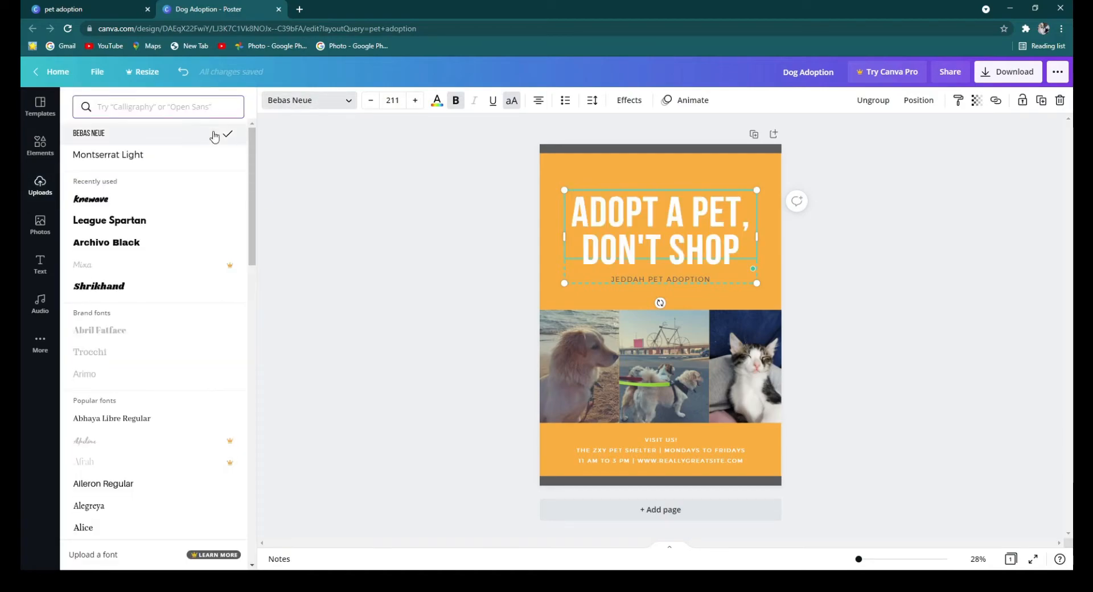
{"action": "left_click", "coordinate": [91, 198]}
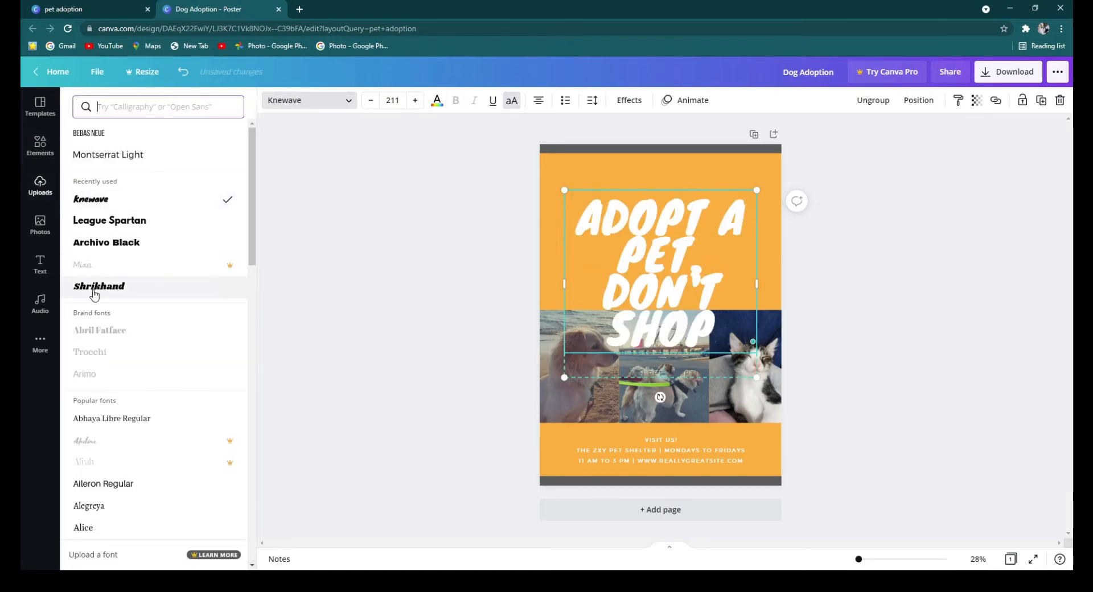
{"action": "left_click", "coordinate": [99, 286]}
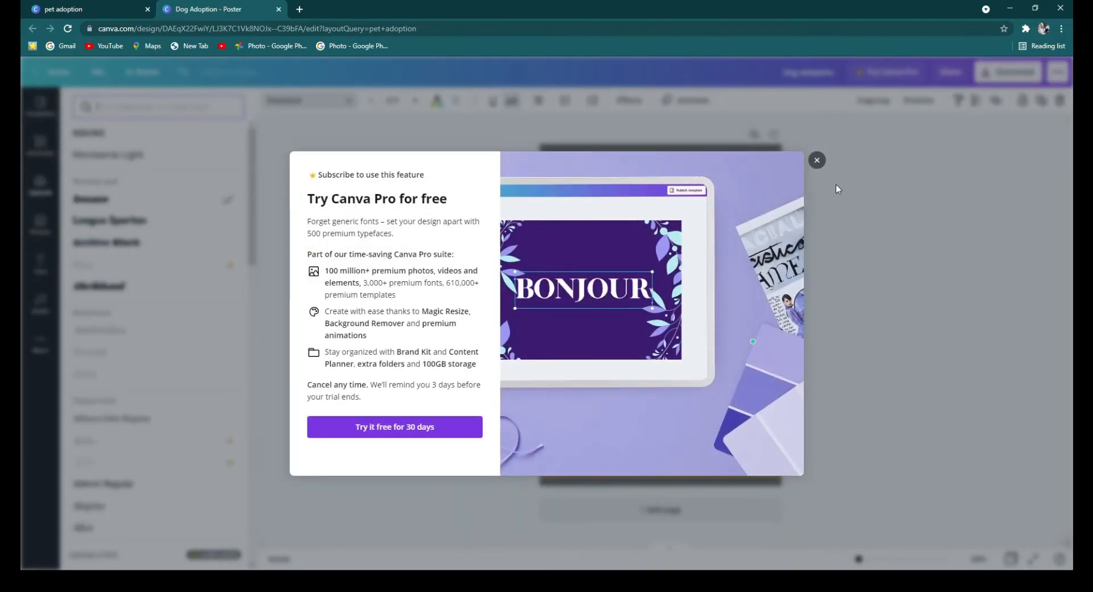
{"action": "left_click", "coordinate": [816, 160]}
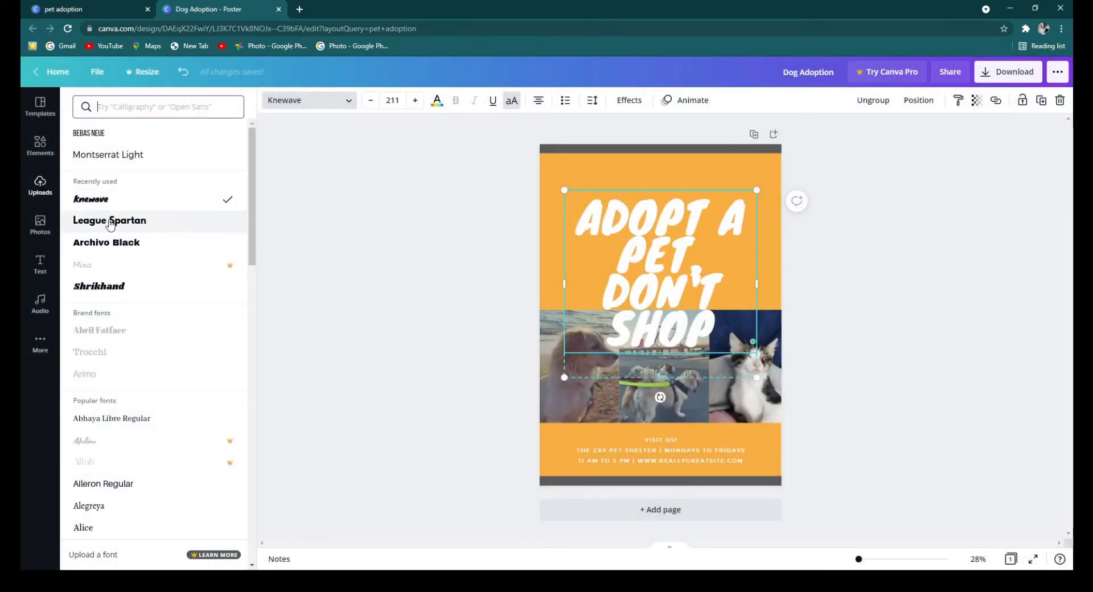
{"action": "left_click", "coordinate": [106, 242]}
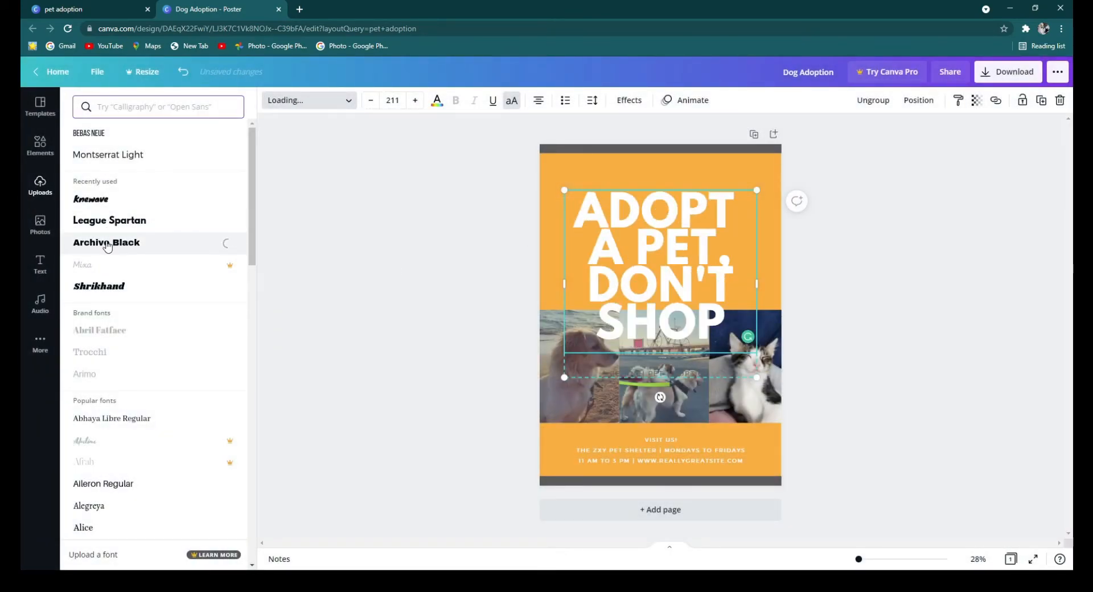
{"action": "left_click", "coordinate": [105, 242]}
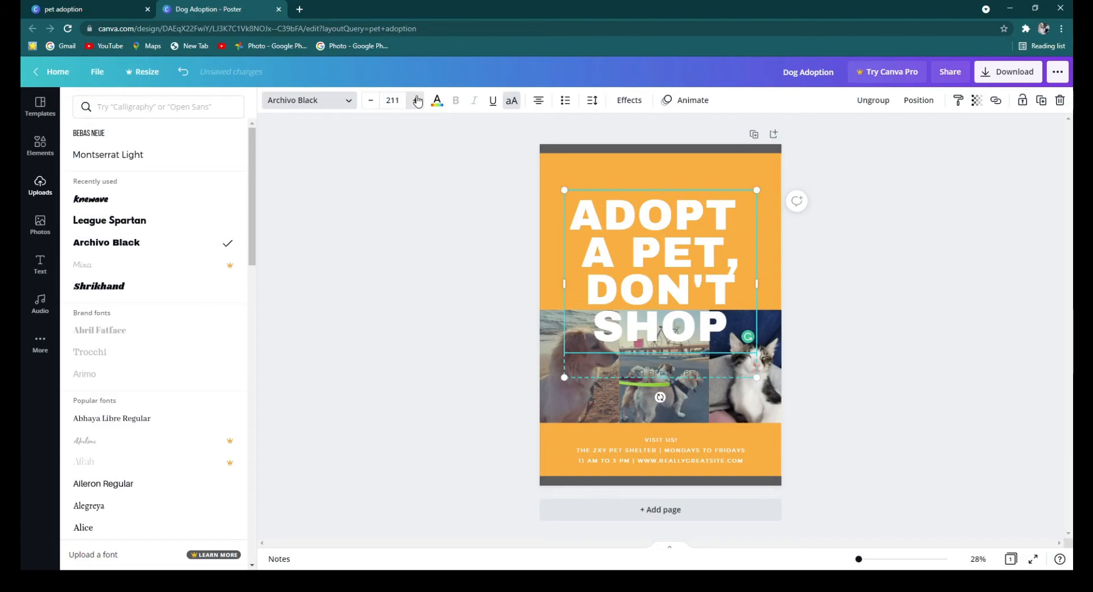
{"action": "left_click", "coordinate": [370, 100]}
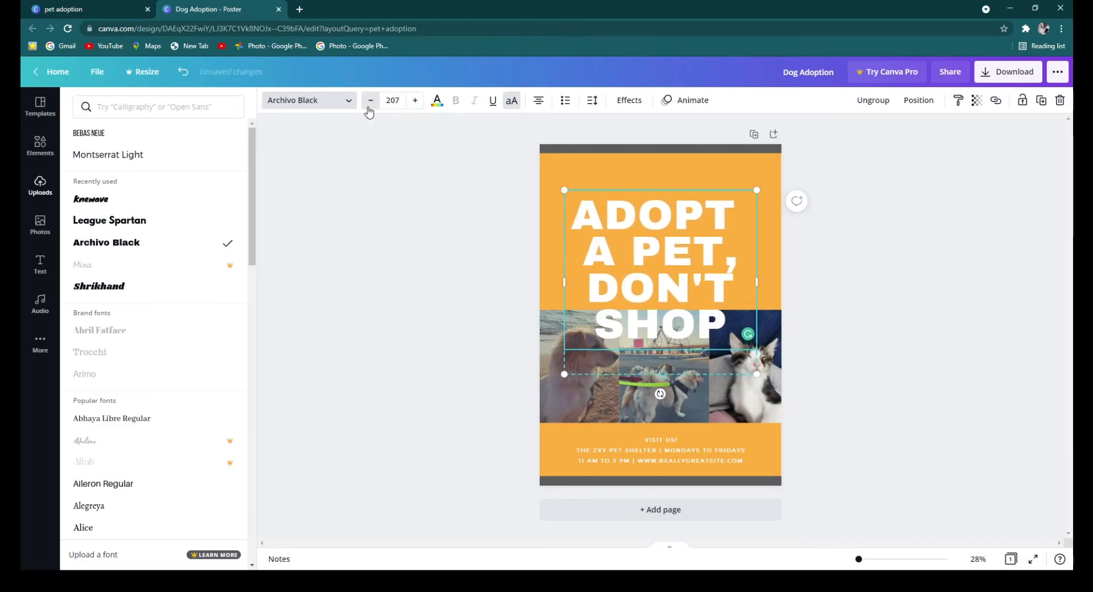
{"action": "left_click", "coordinate": [413, 100]}
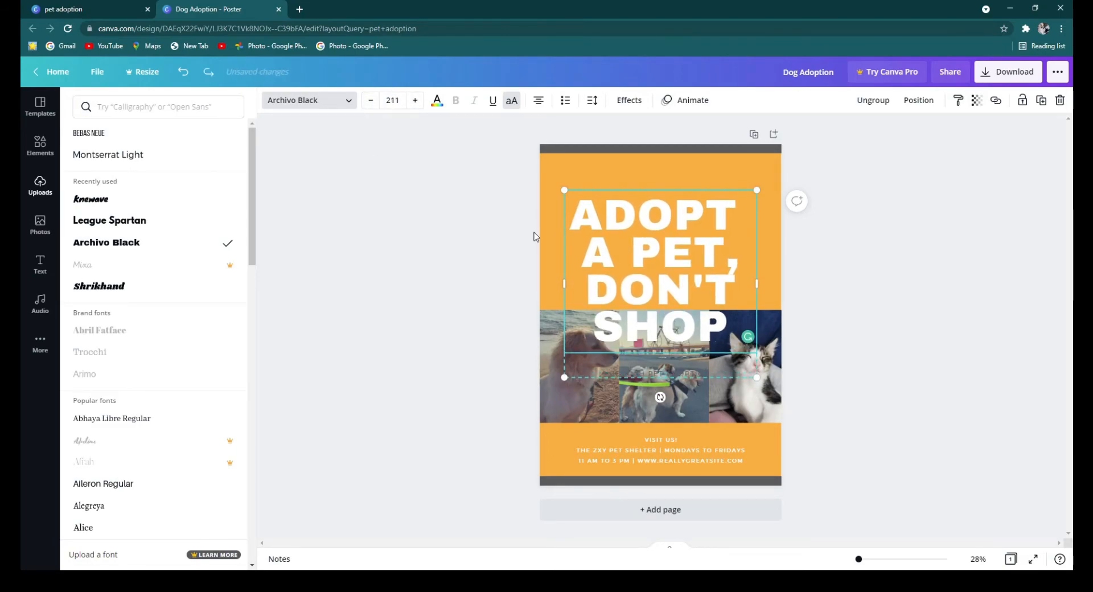
{"action": "left_click", "coordinate": [88, 133]}
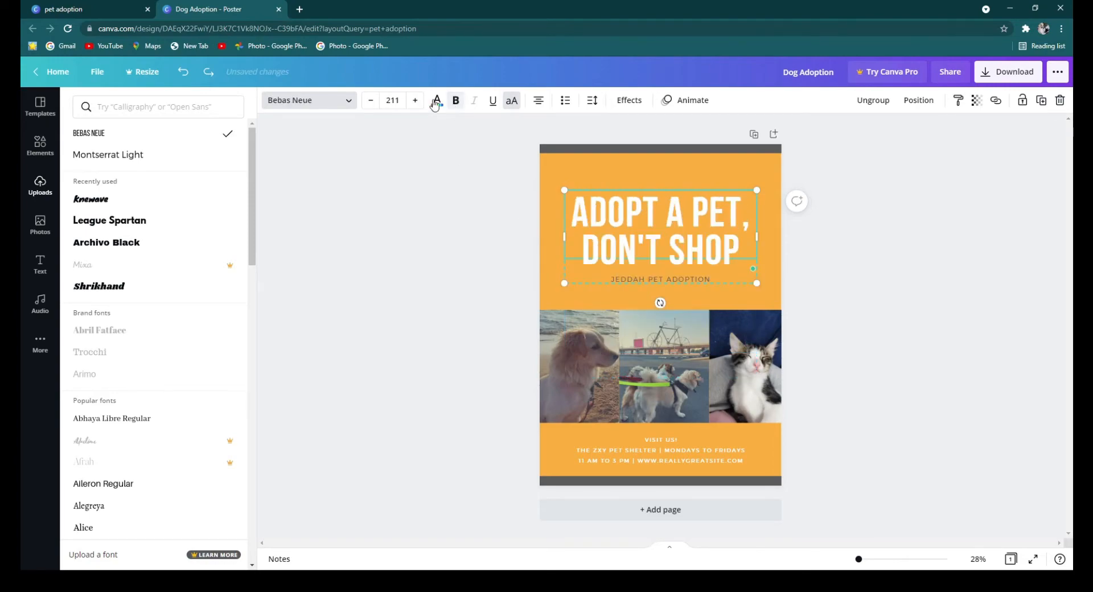
{"action": "left_click", "coordinate": [435, 100]}
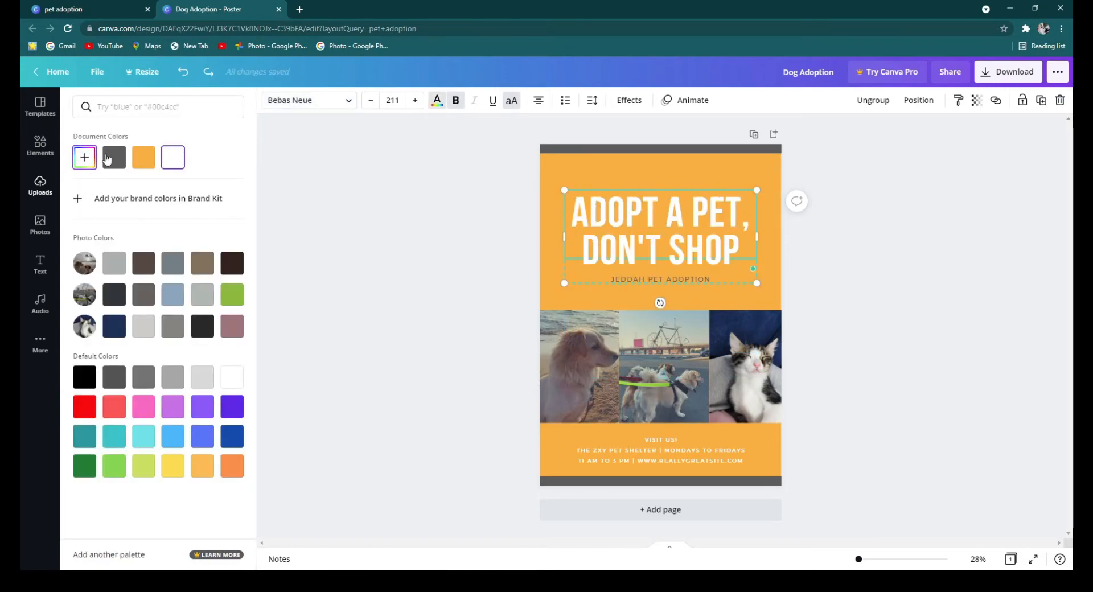
{"action": "left_click", "coordinate": [114, 157]}
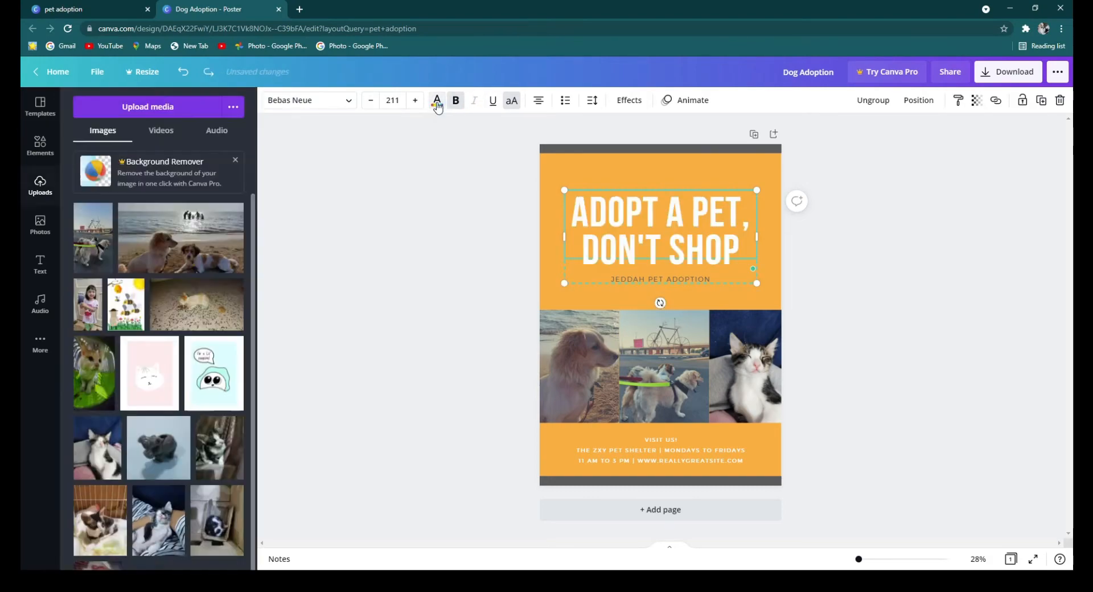
{"action": "left_click", "coordinate": [492, 99]}
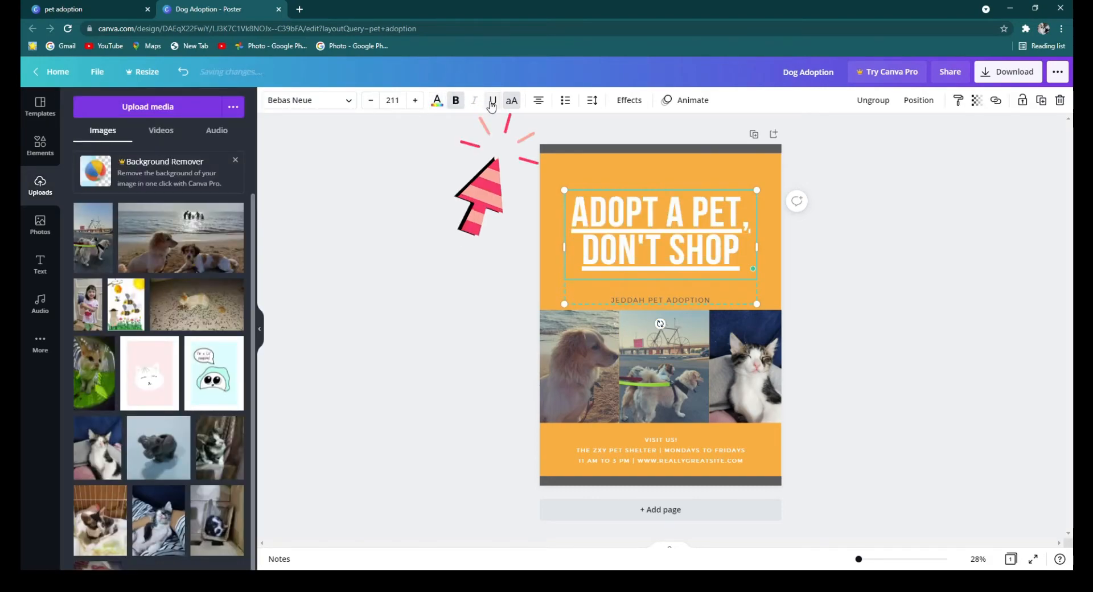
{"action": "left_click", "coordinate": [491, 100]}
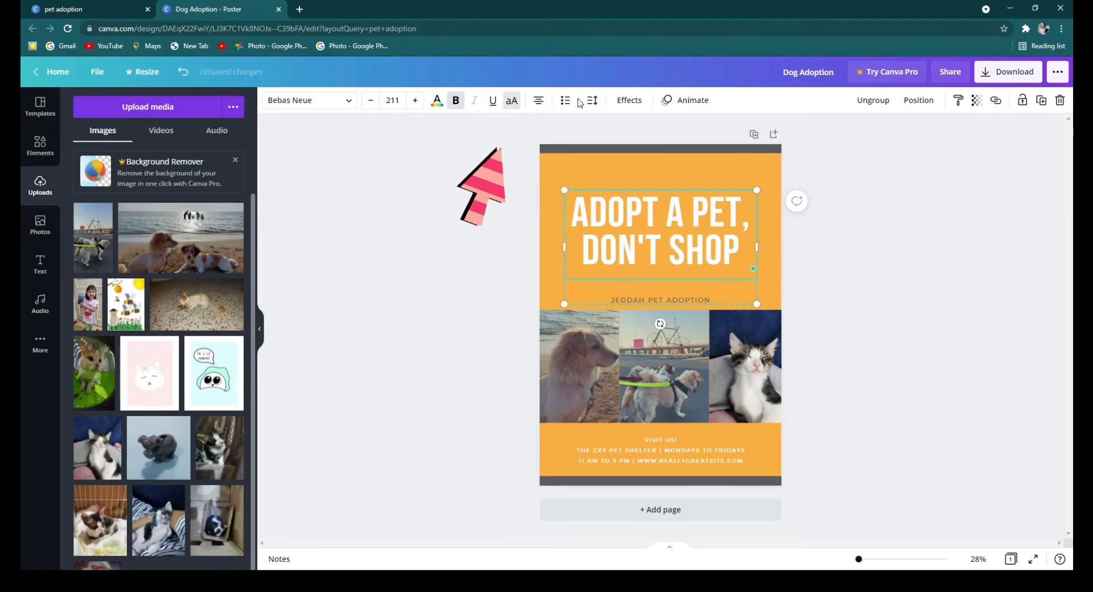
{"action": "left_click", "coordinate": [538, 100]}
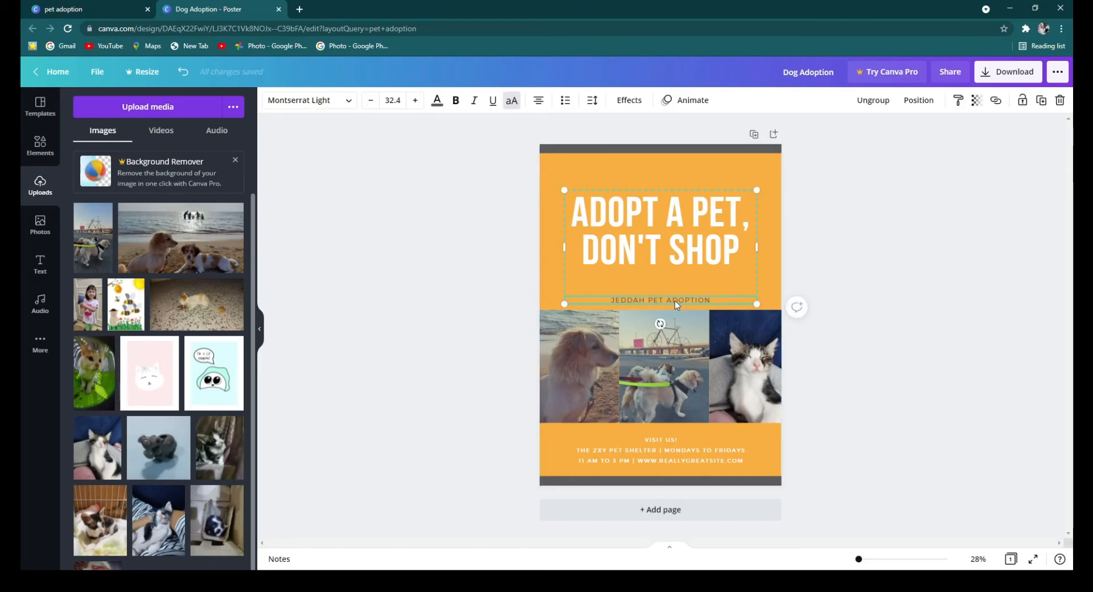
{"action": "left_click", "coordinate": [455, 100]}
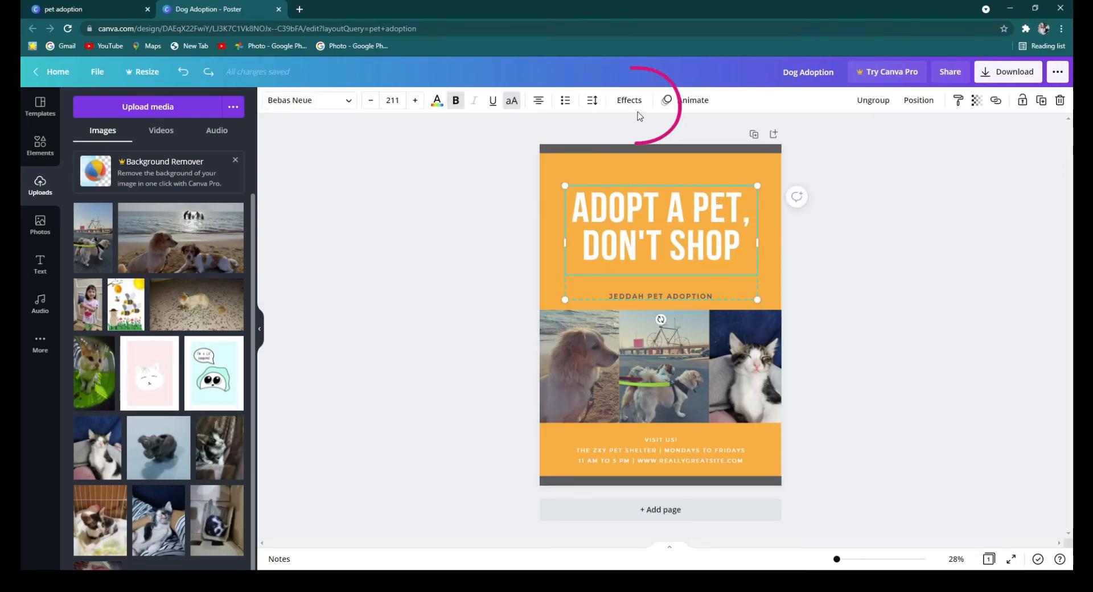
{"action": "left_click", "coordinate": [628, 100]}
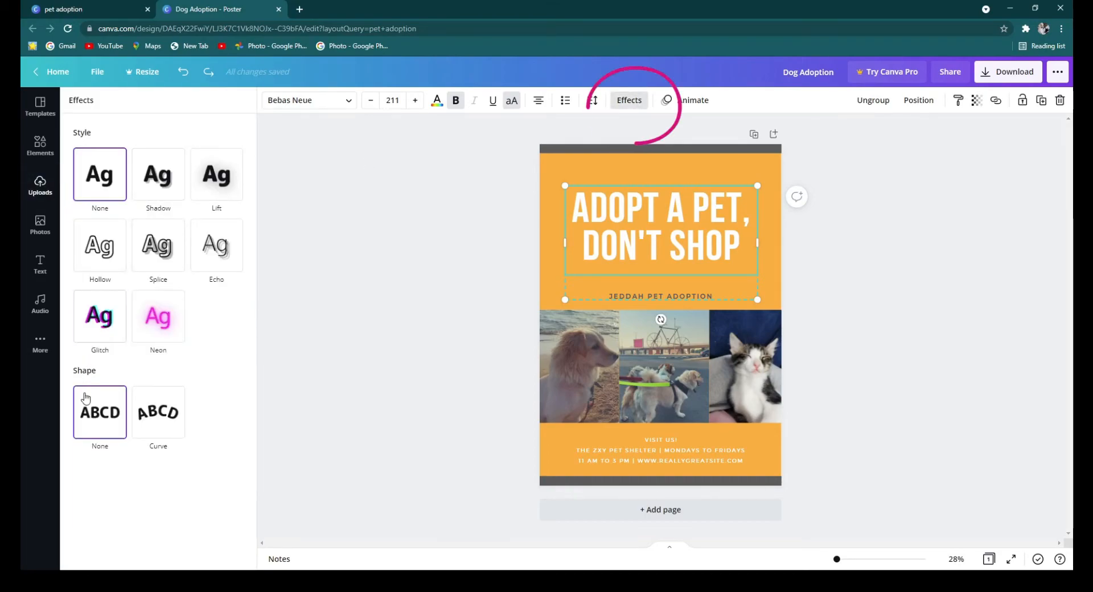
{"action": "left_click", "coordinate": [157, 411]}
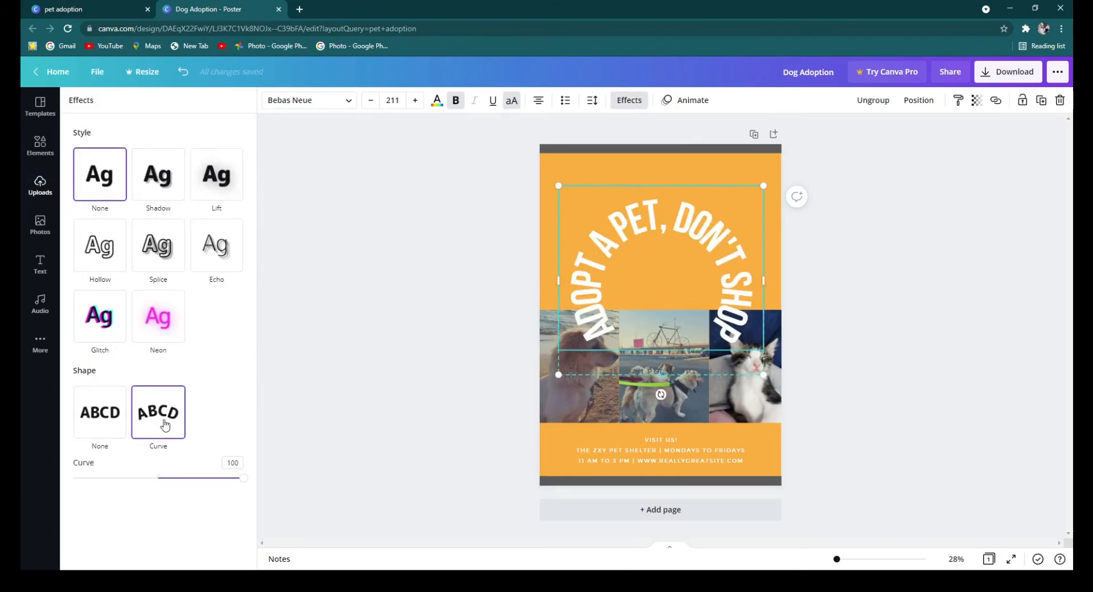
{"action": "left_click", "coordinate": [100, 412]}
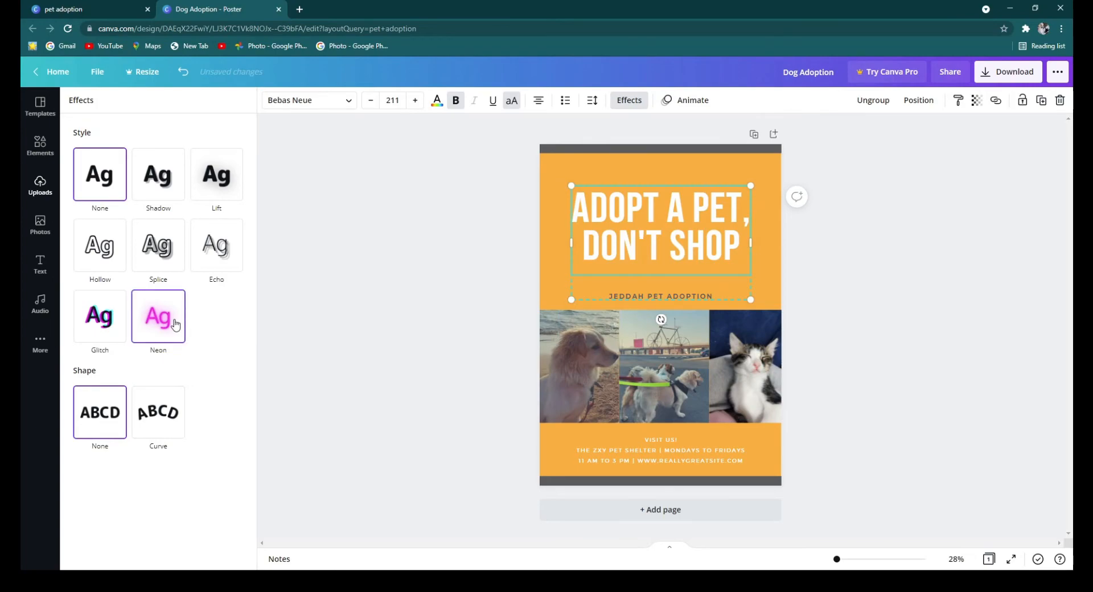
{"action": "left_click", "coordinate": [100, 315]}
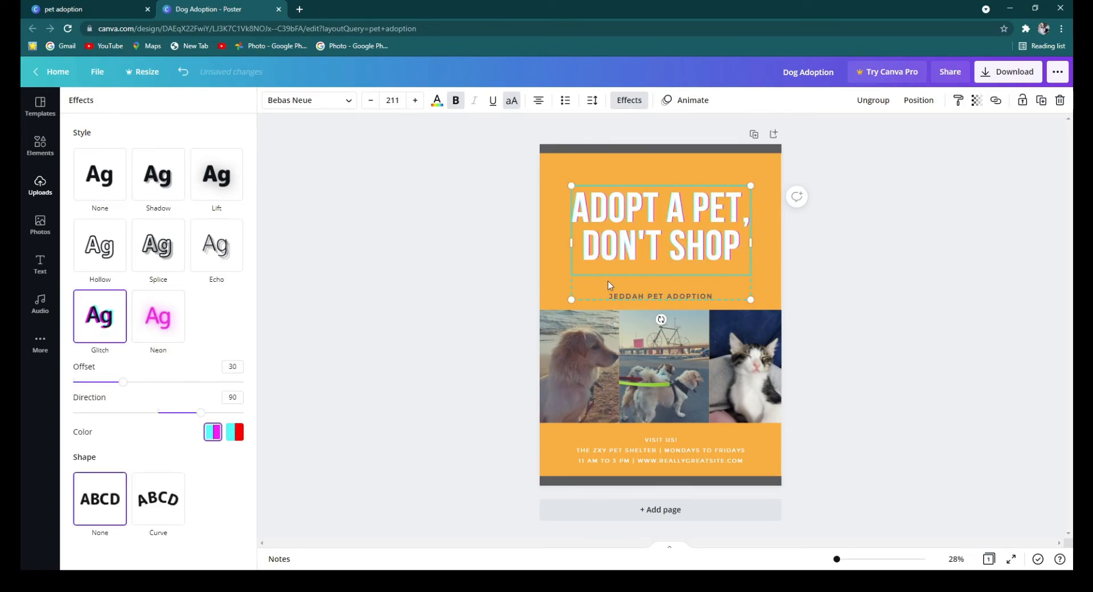
{"action": "left_click_drag", "start_coordinate": [124, 382], "coordinate": [154, 381]}
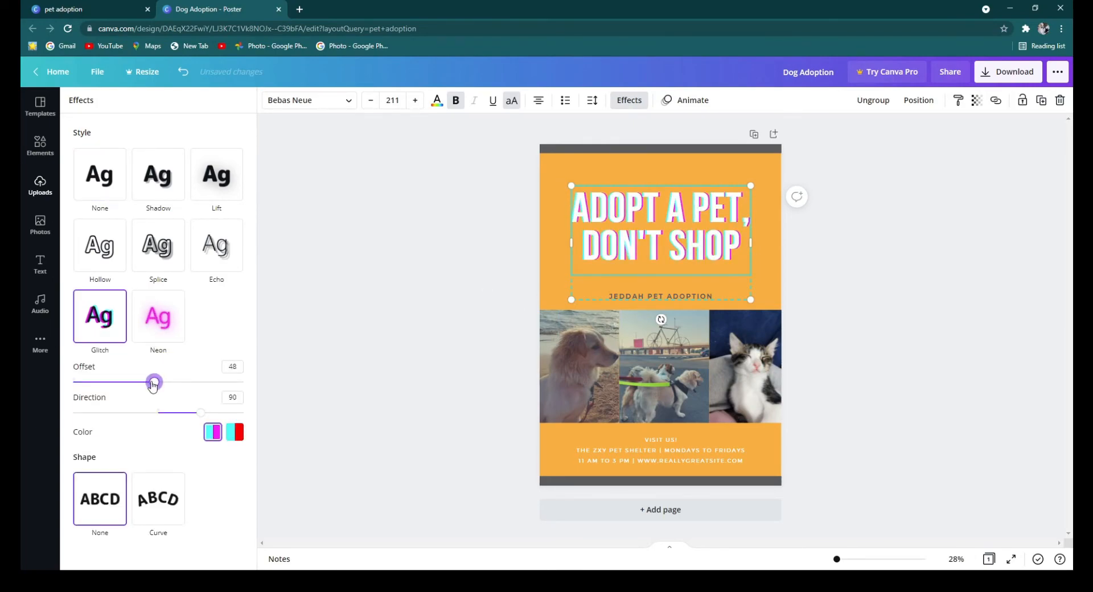
{"action": "left_click", "coordinate": [158, 316]}
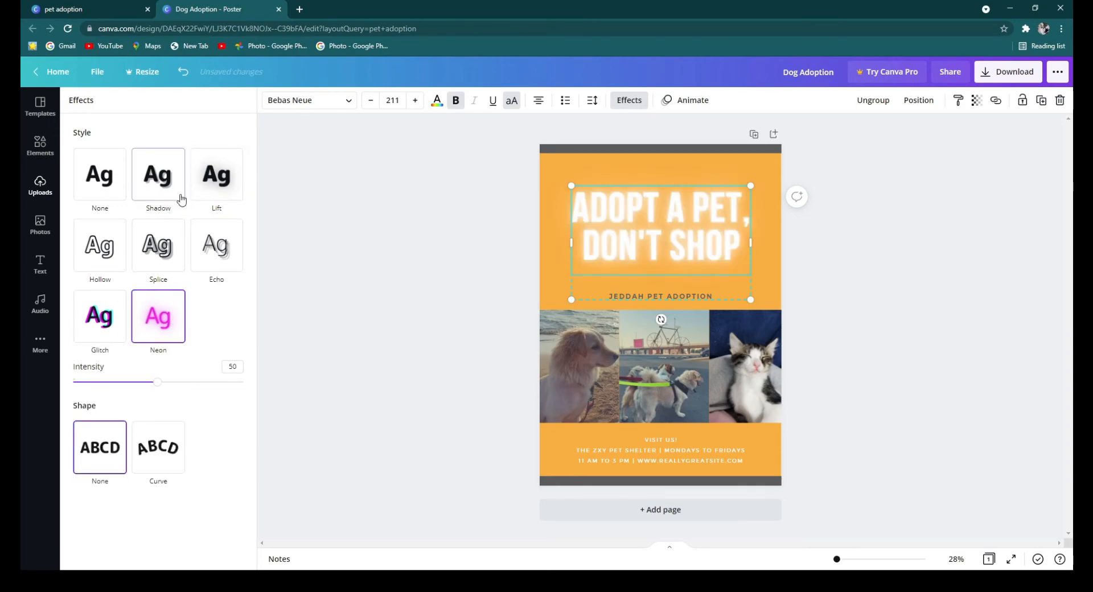
{"action": "left_click", "coordinate": [157, 175]}
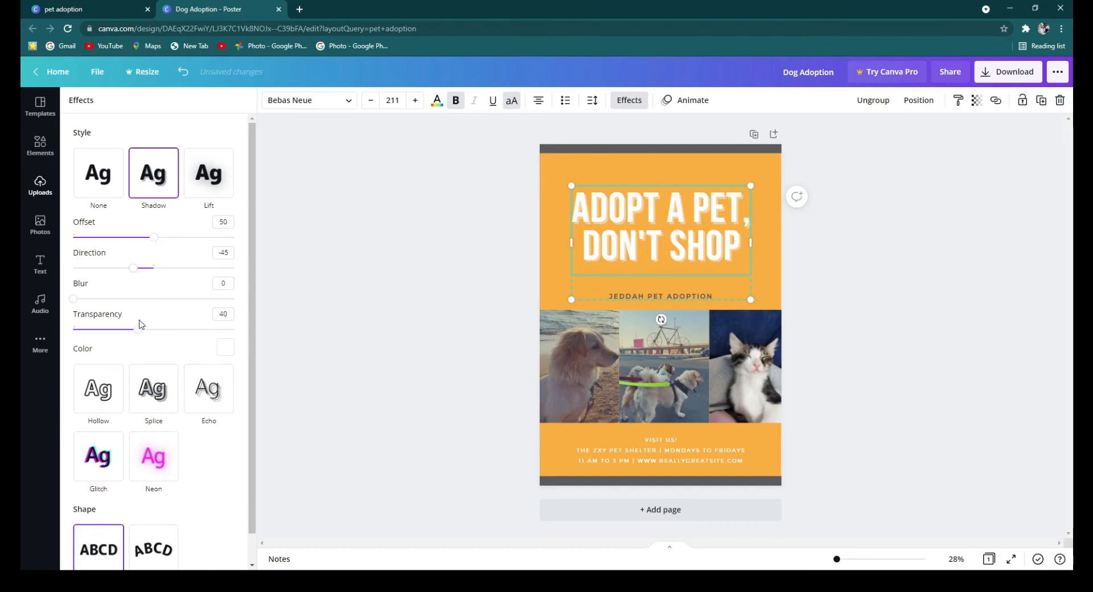
{"action": "left_click_drag", "start_coordinate": [155, 329], "coordinate": [176, 329]}
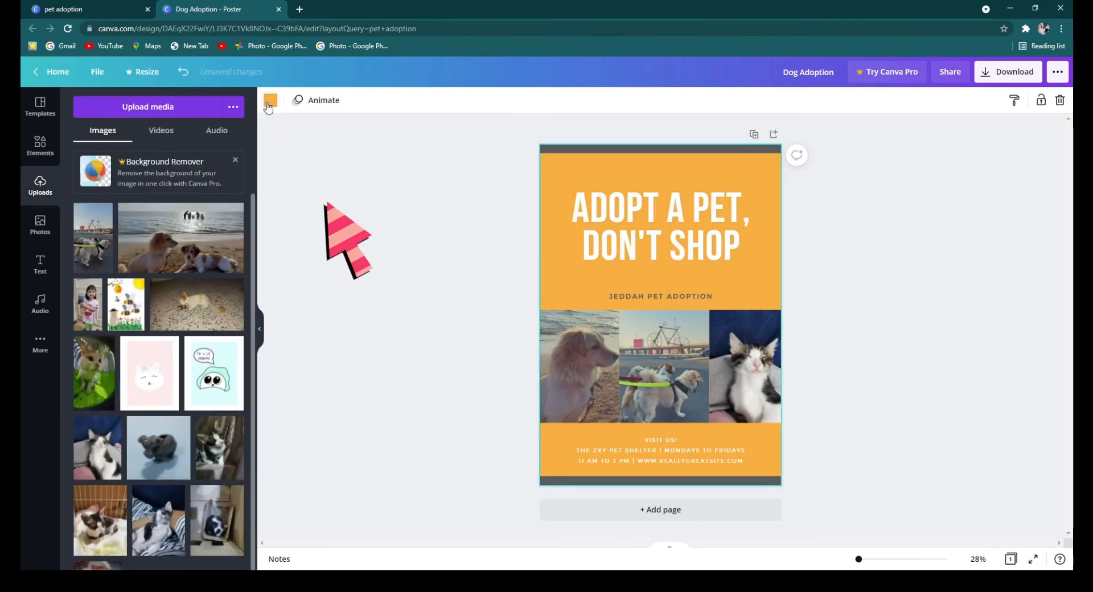
{"action": "left_click", "coordinate": [271, 100]}
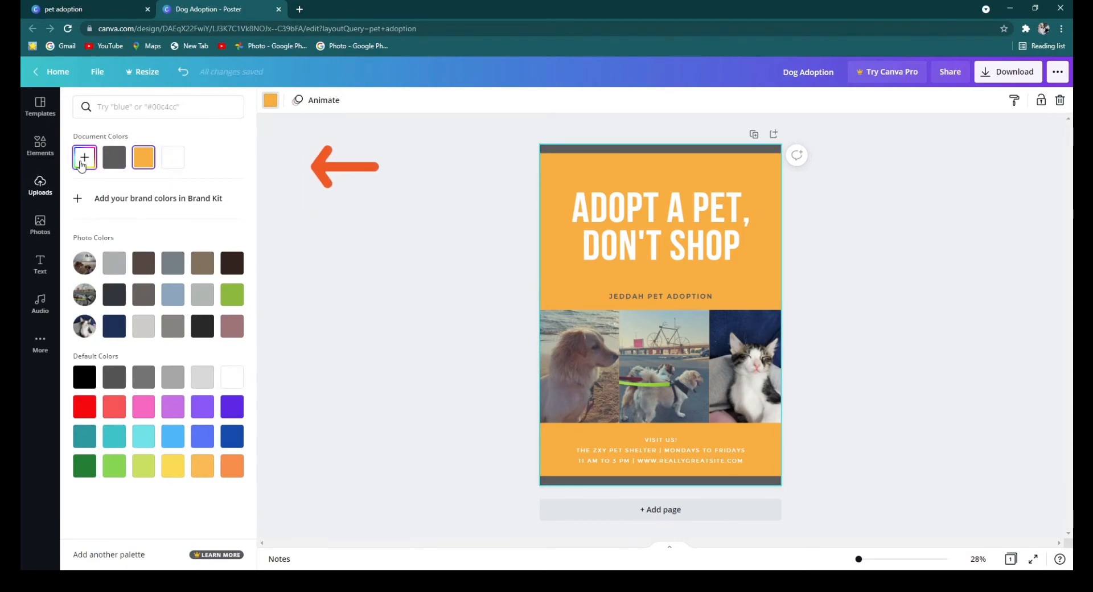
{"action": "left_click", "coordinate": [84, 158]}
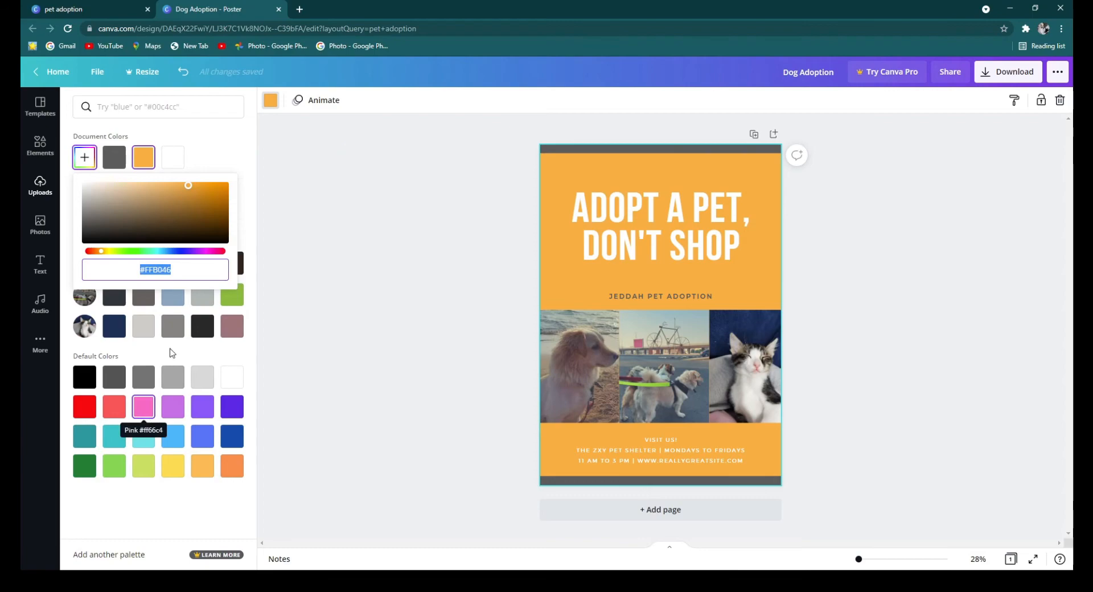
{"action": "left_click", "coordinate": [172, 157]}
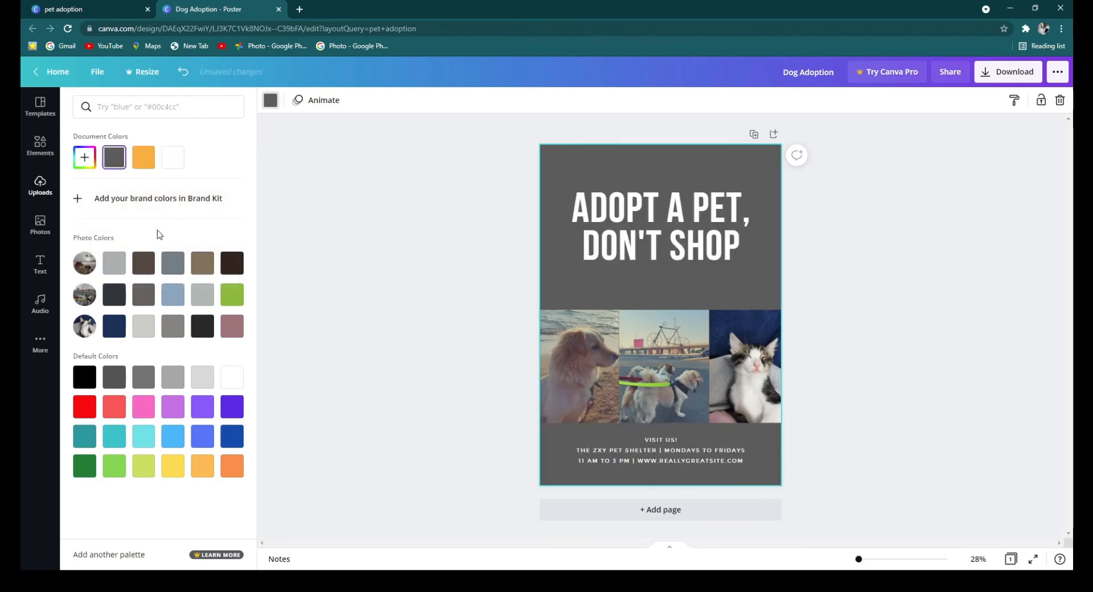
{"action": "mouse_move", "coordinate": [117, 393]}
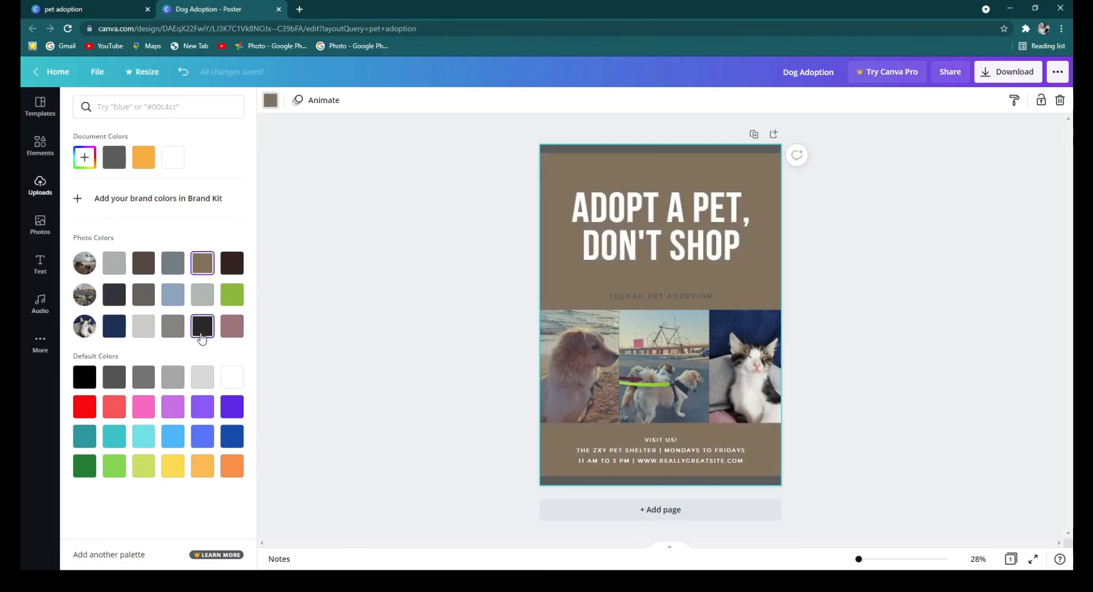
{"action": "left_click", "coordinate": [232, 436]}
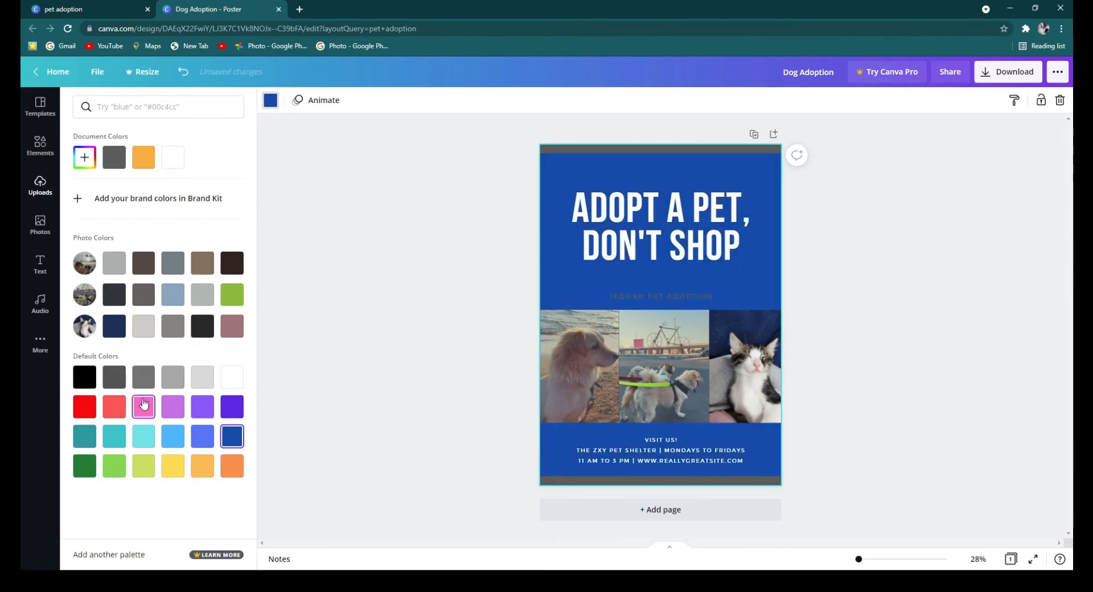
{"action": "left_click", "coordinate": [143, 406]}
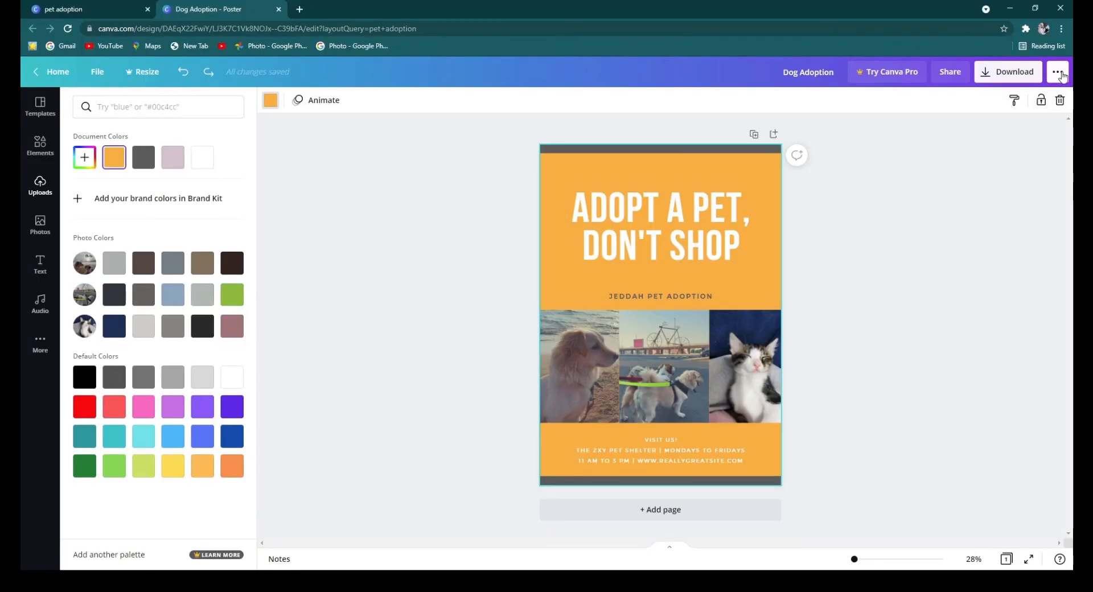
Download the poster as a JPG, dismissing the Pro offer and the confirmation dialog
{"action": "left_click", "coordinate": [1056, 72]}
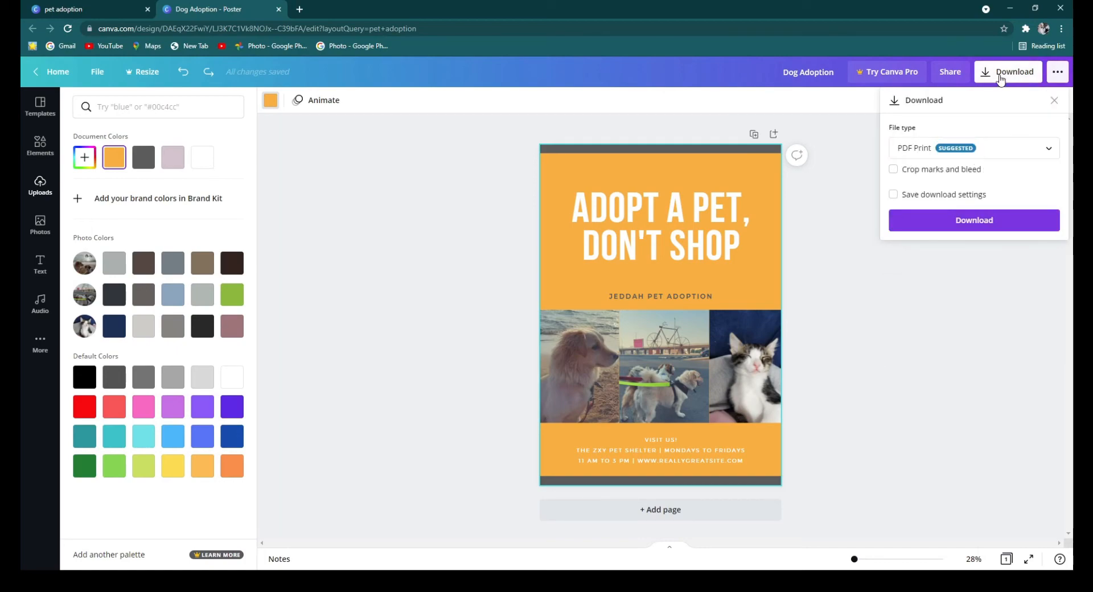
{"action": "mouse_move", "coordinate": [997, 97]}
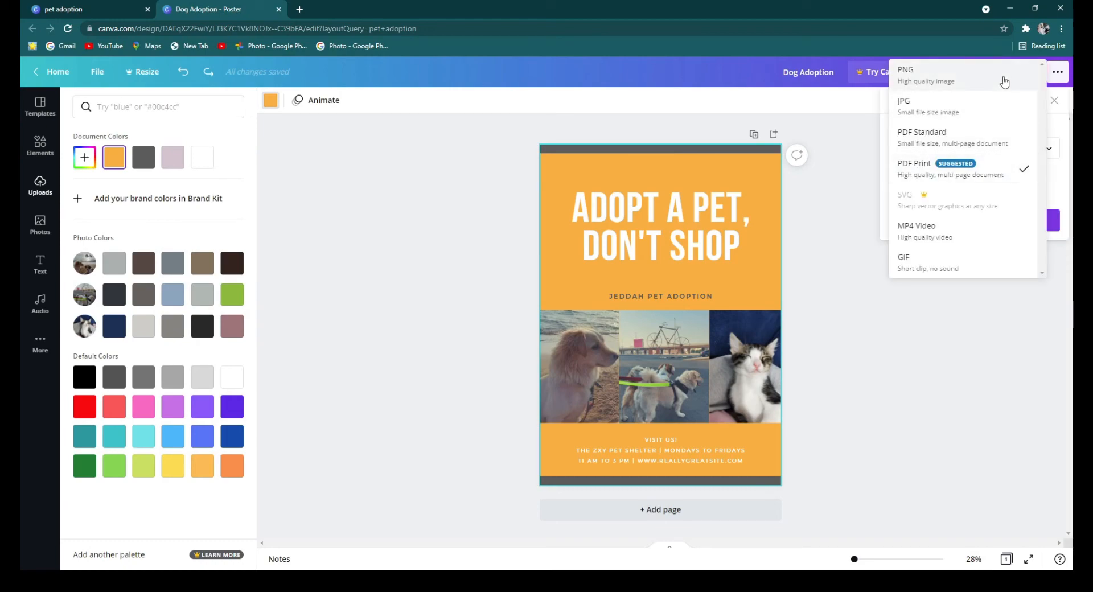
{"action": "left_click", "coordinate": [903, 105]}
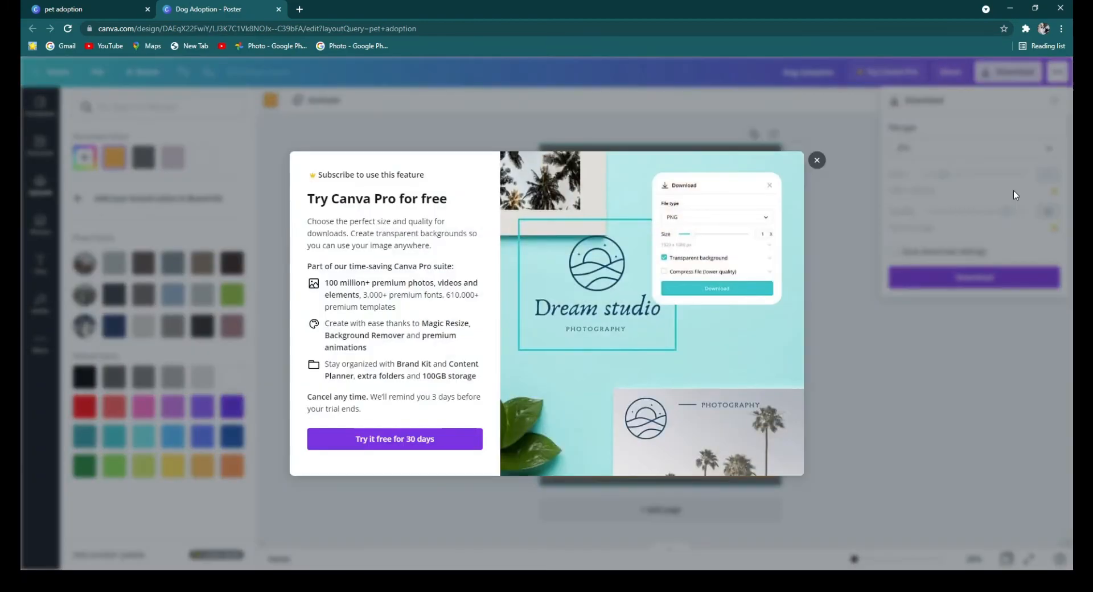
{"action": "left_click", "coordinate": [816, 160]}
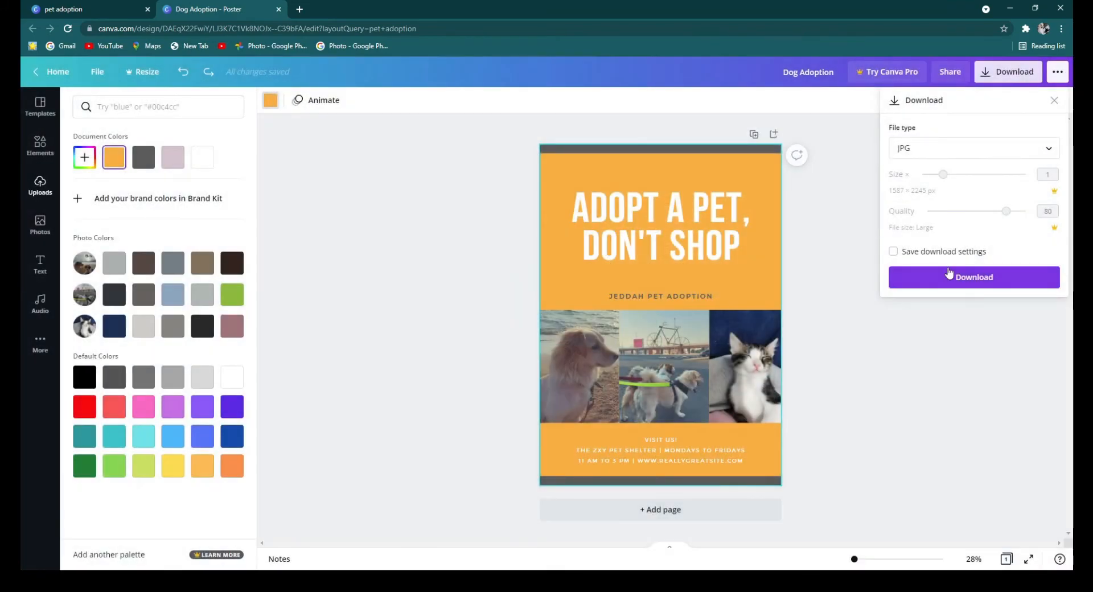
{"action": "left_click", "coordinate": [973, 276]}
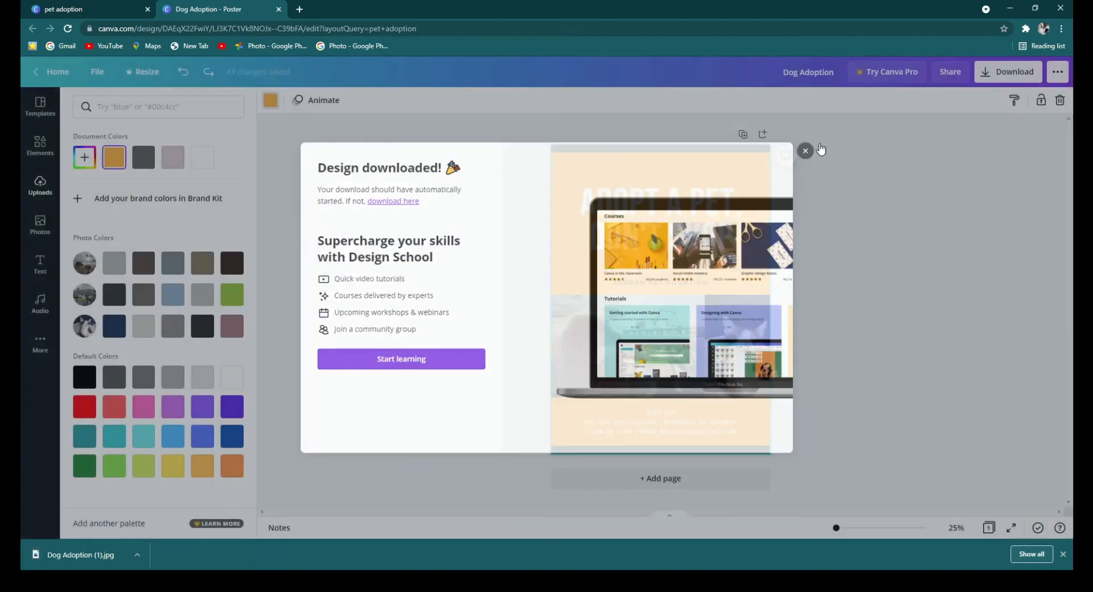
{"action": "left_click", "coordinate": [804, 151]}
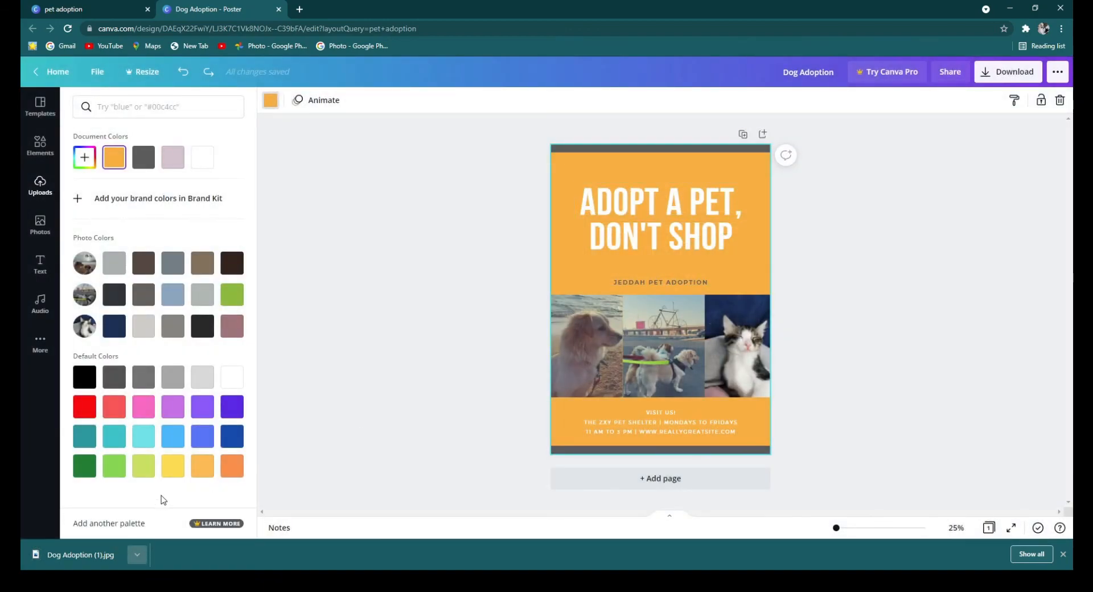